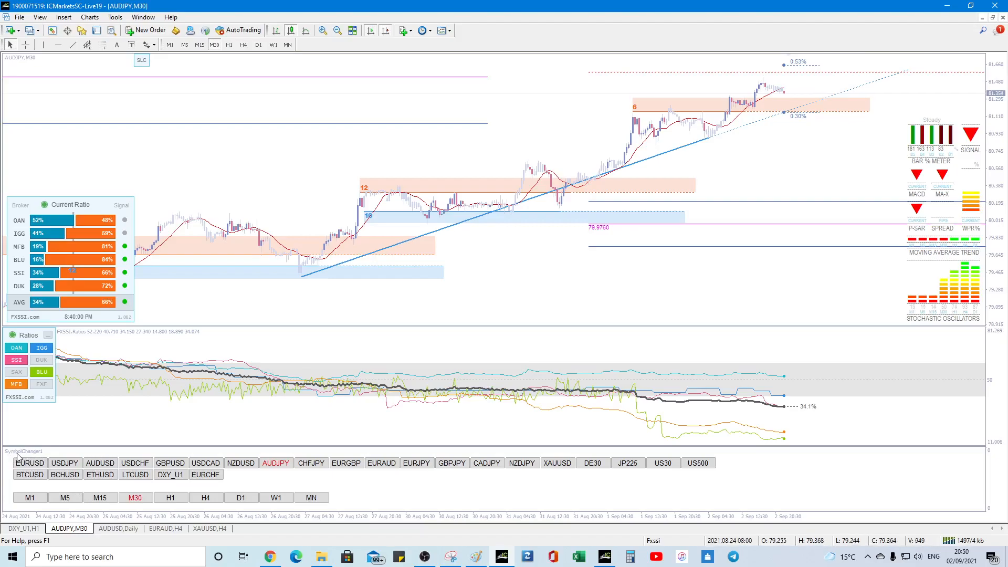
pyautogui.moveTo(59, 454)
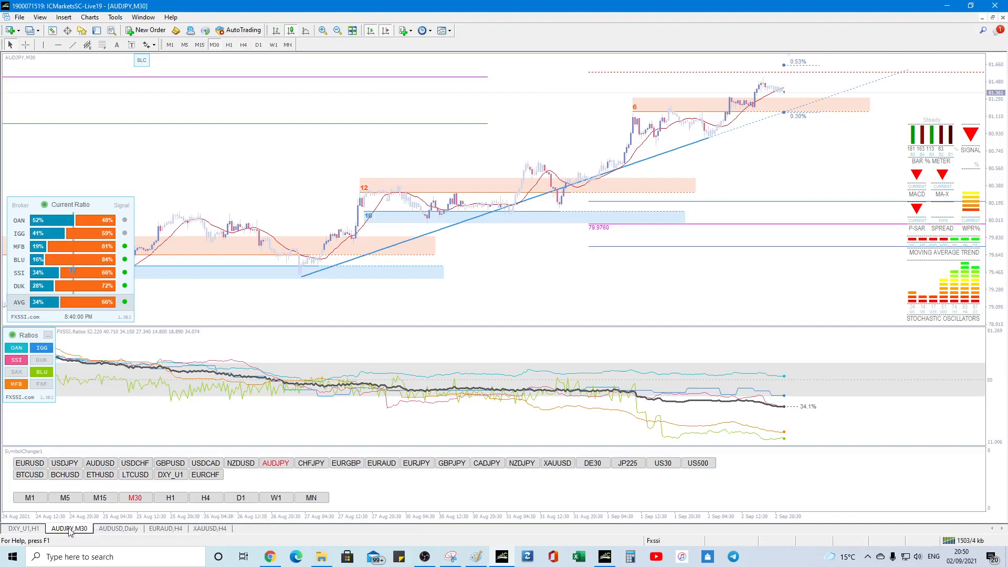
pyautogui.moveTo(62, 527)
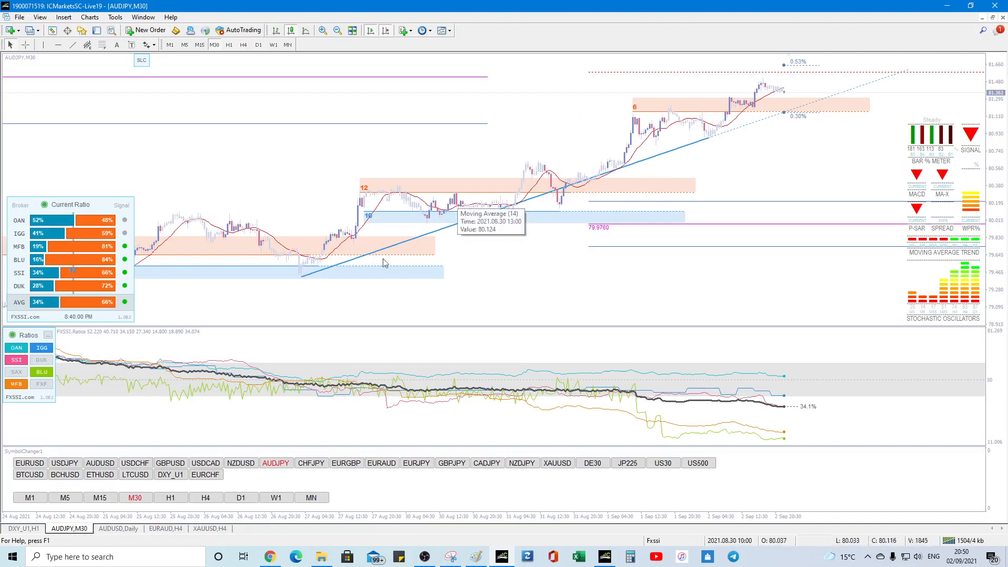
pyautogui.moveTo(939, 148)
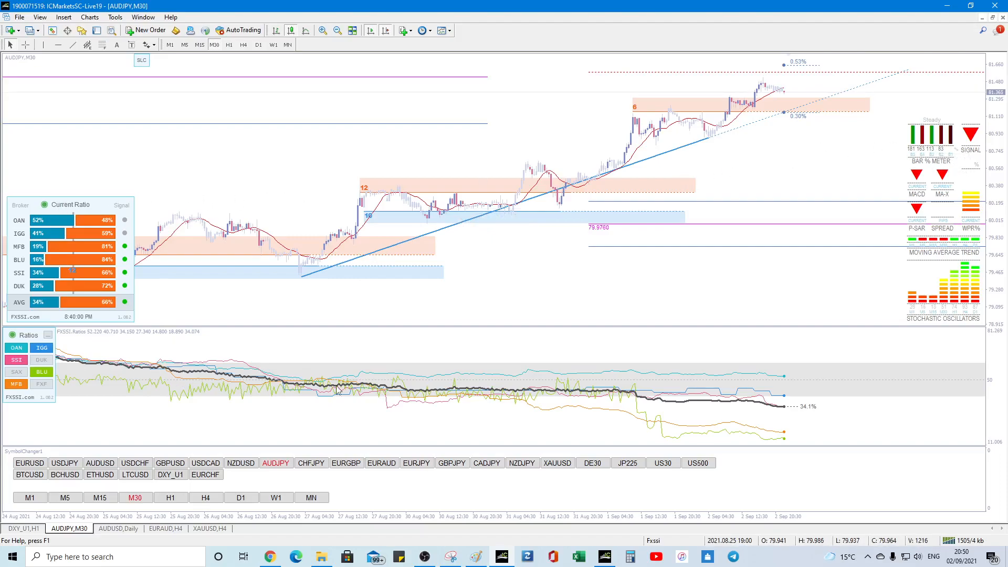
pyautogui.moveTo(801, 157)
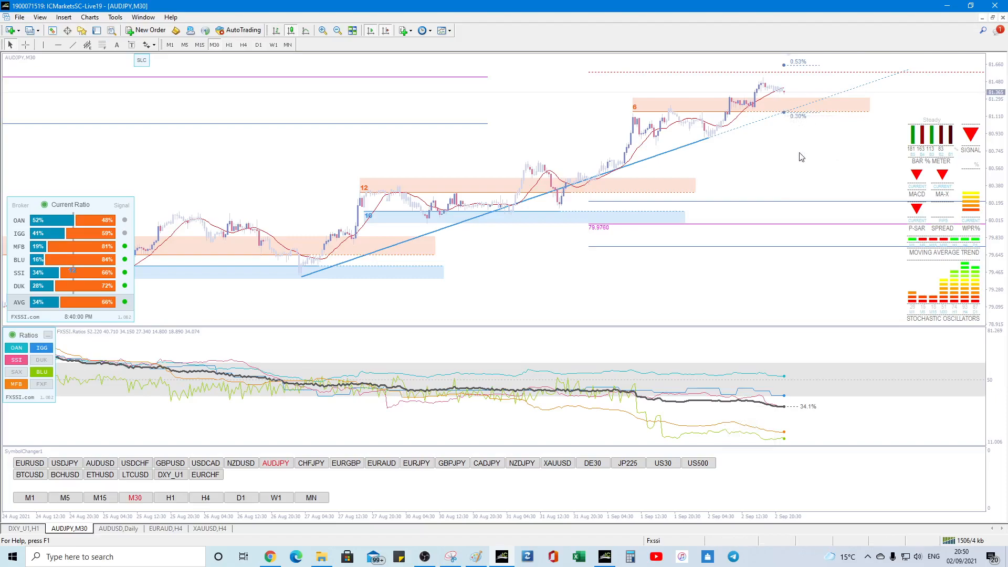
pyautogui.moveTo(414, 295)
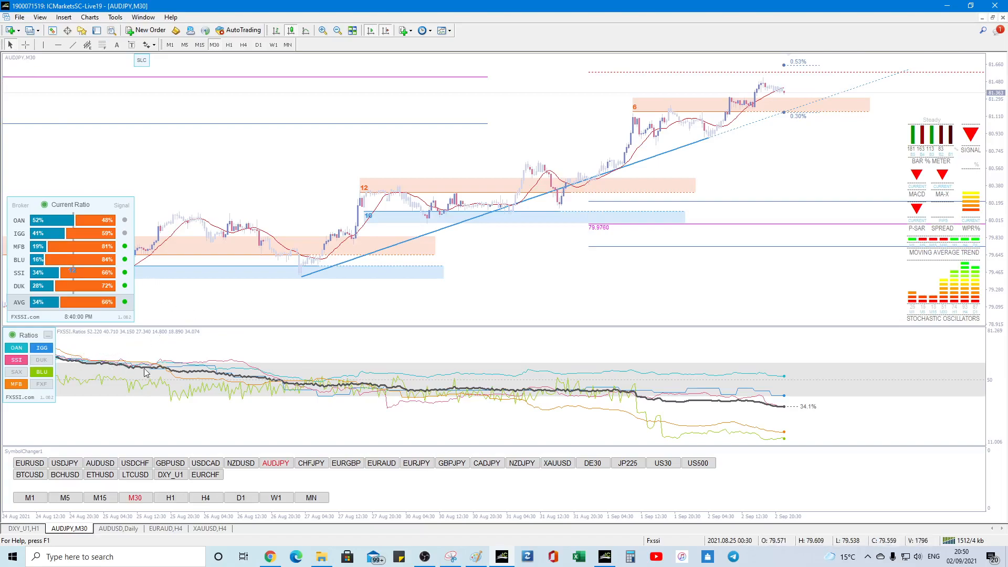
pyautogui.moveTo(281, 382)
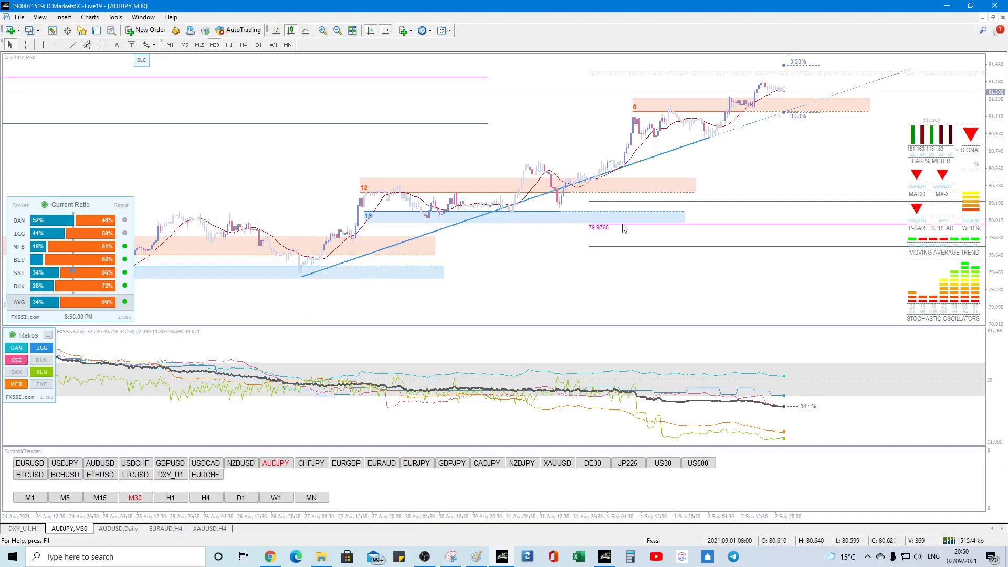
pyautogui.moveTo(622, 229)
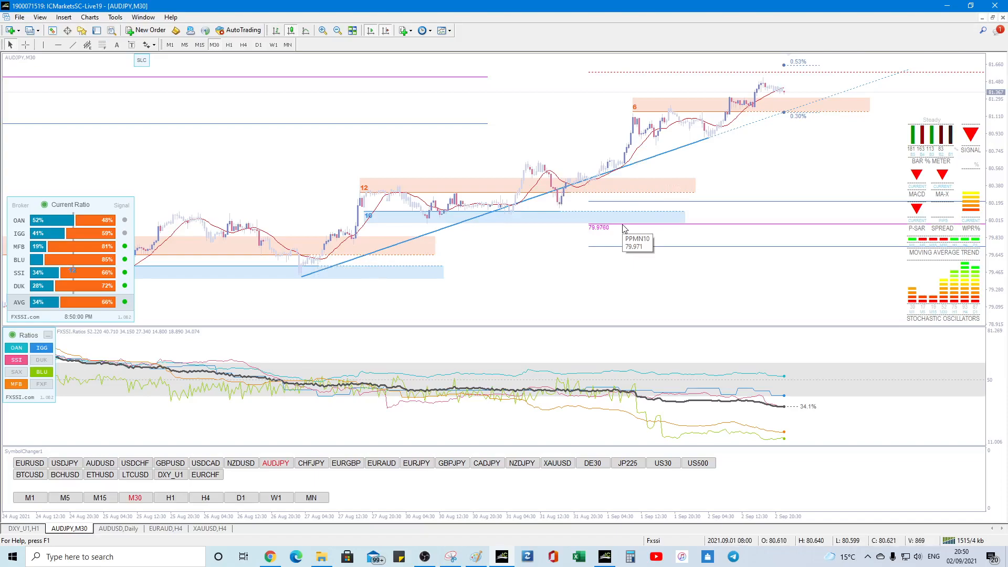
pyautogui.moveTo(573, 257)
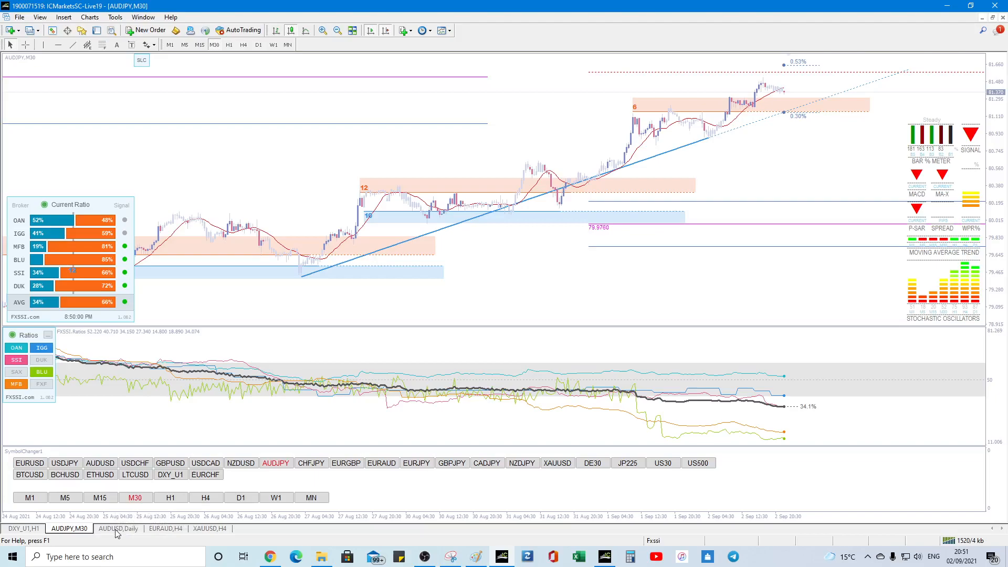
# Attach the 'Symbol changer 1.1 separate' indicator from the Navigator to the AUDJPY Daily chart.
pyautogui.click(117, 528)
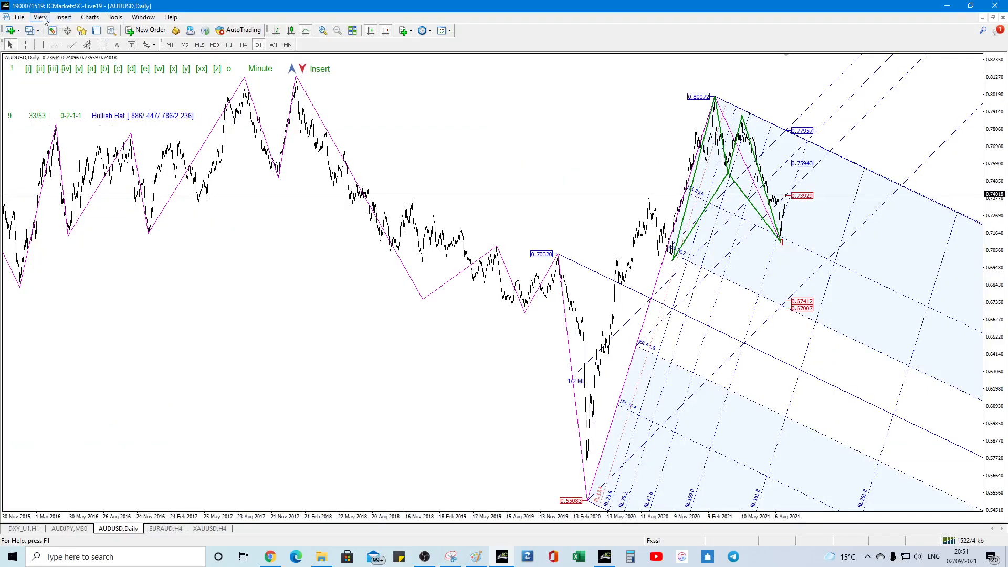
pyautogui.click(40, 17)
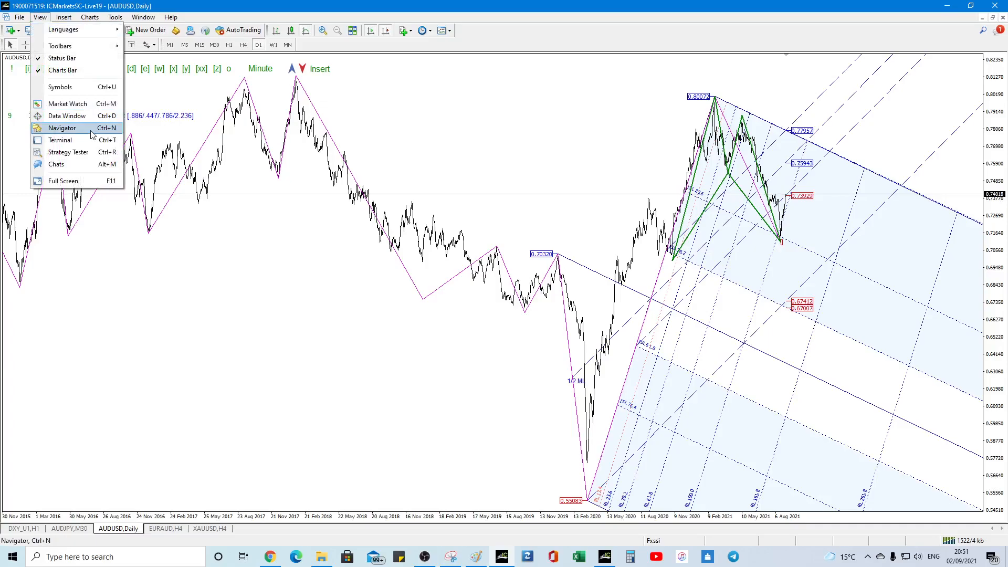
pyautogui.click(62, 128)
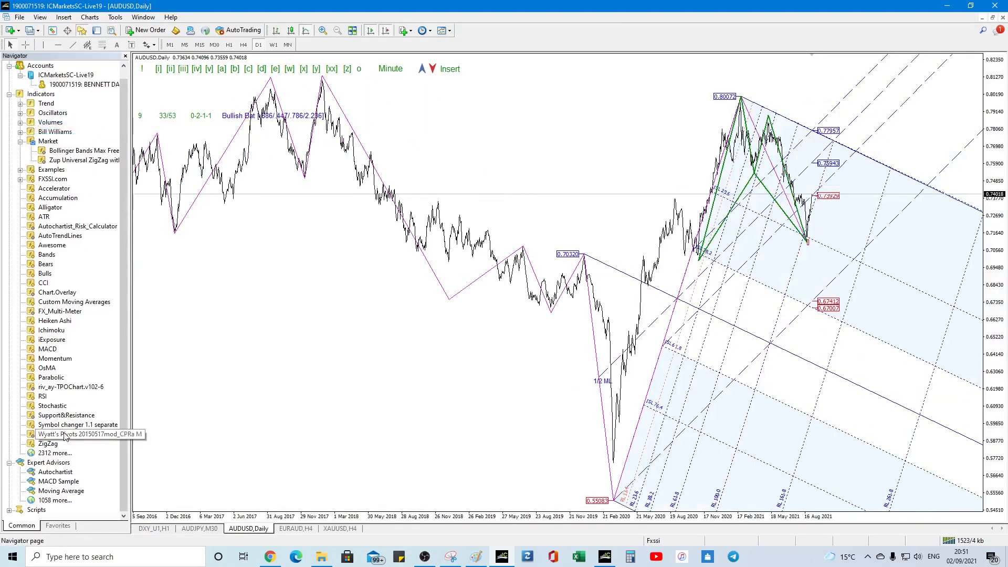
pyautogui.rightClick(77, 424)
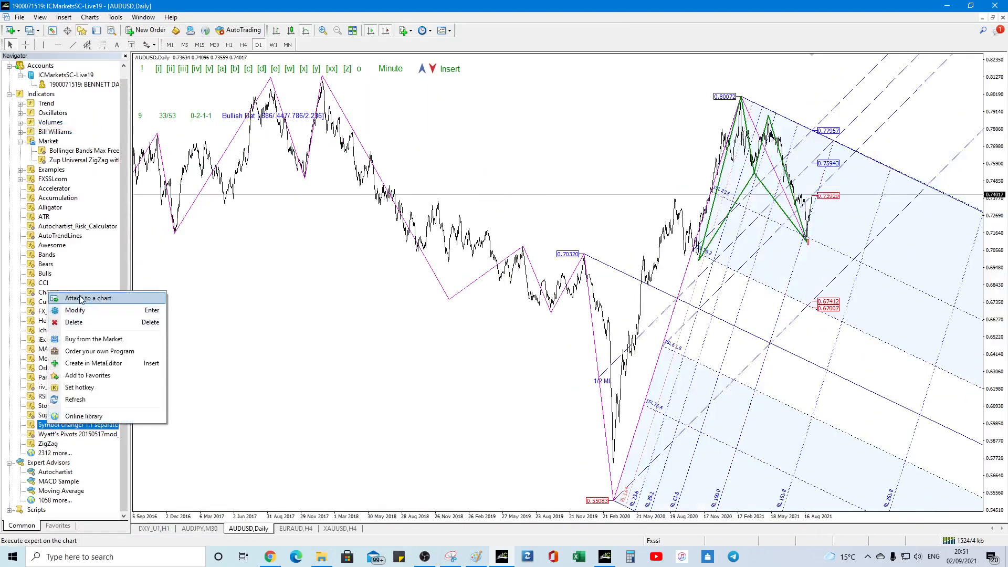
pyautogui.click(88, 298)
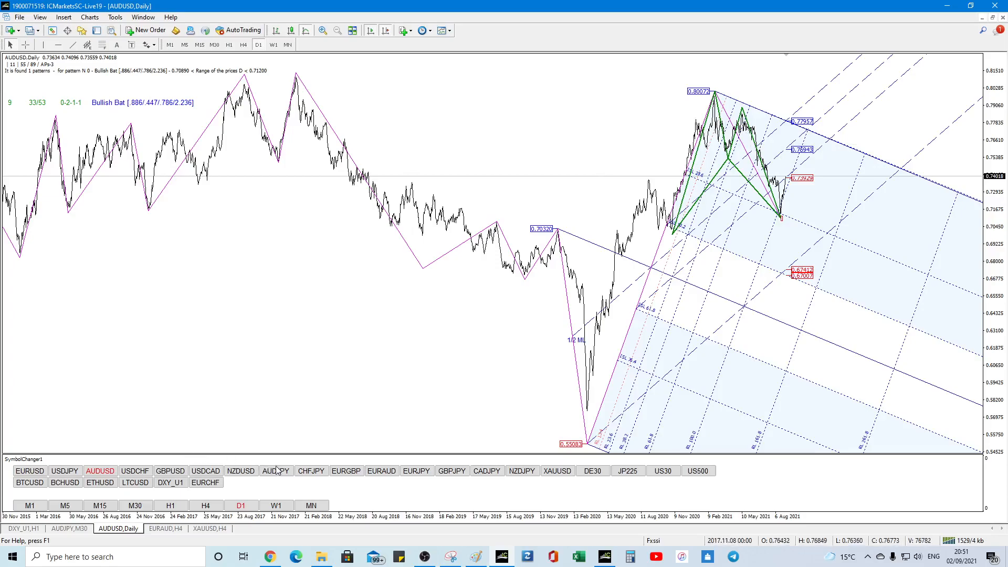
# Switch the pitchfork chart to AUDJPY M30, check the sentiment tab, then set H1.
pyautogui.click(276, 471)
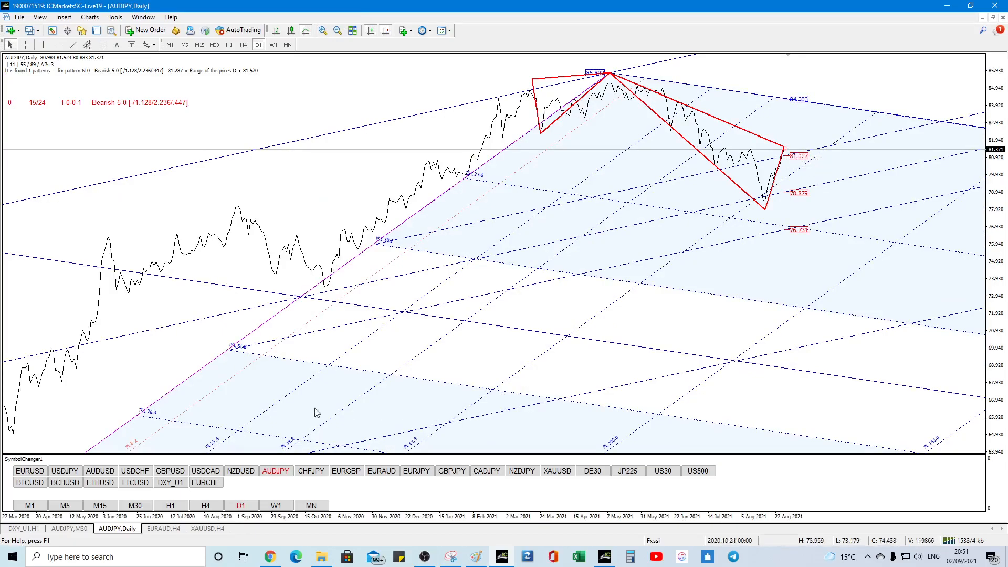
pyautogui.click(135, 505)
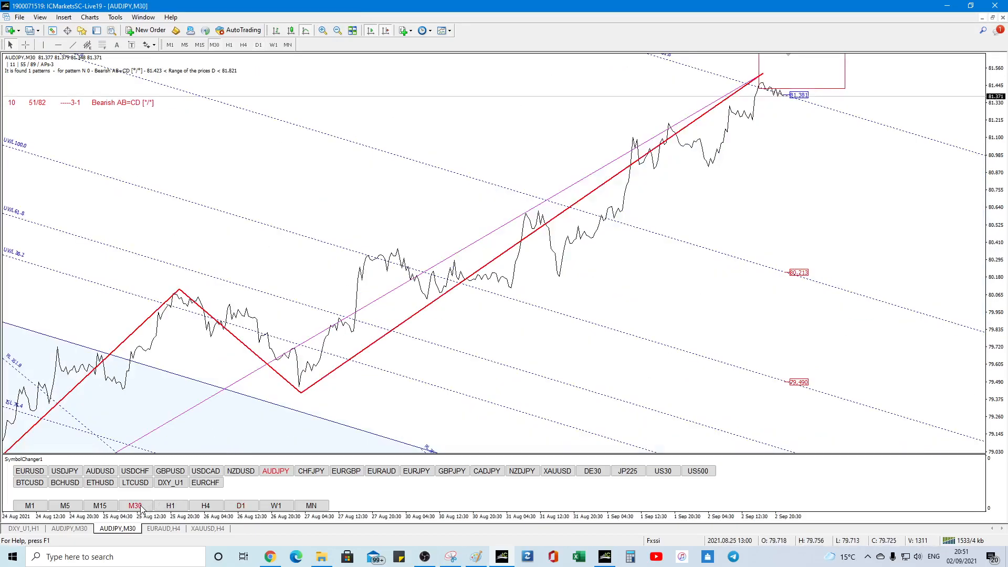
pyautogui.click(324, 31)
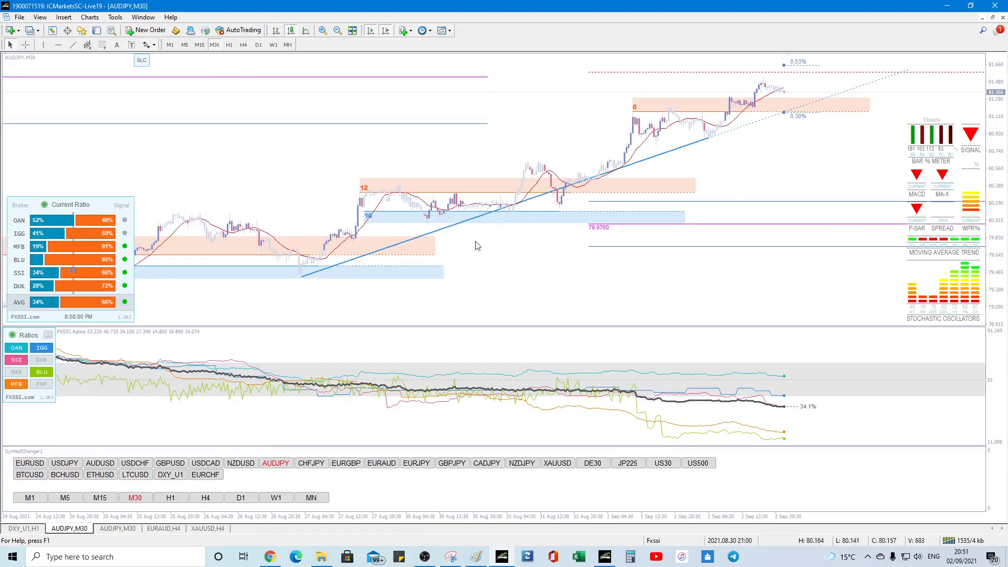
pyautogui.moveTo(814, 114)
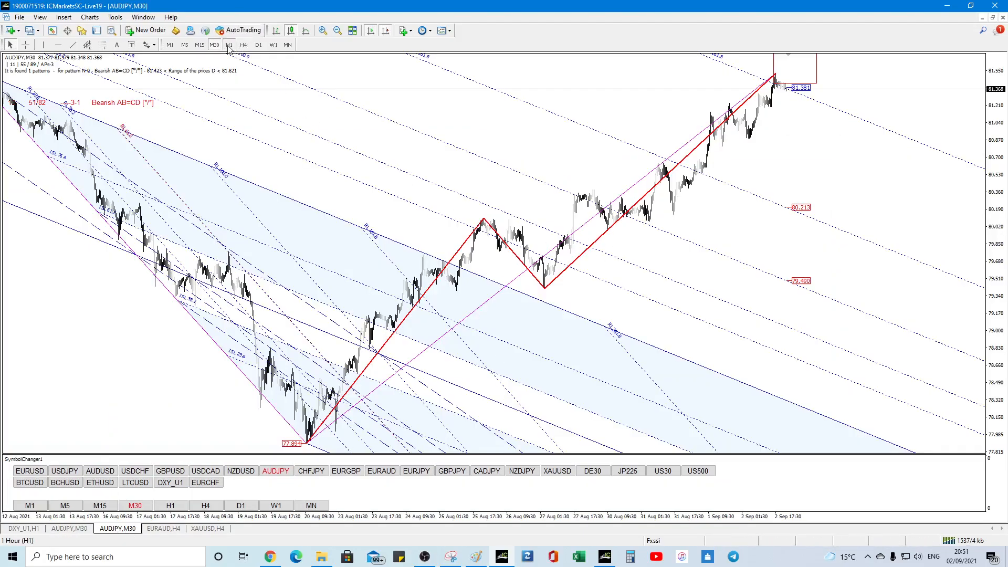
pyautogui.click(229, 45)
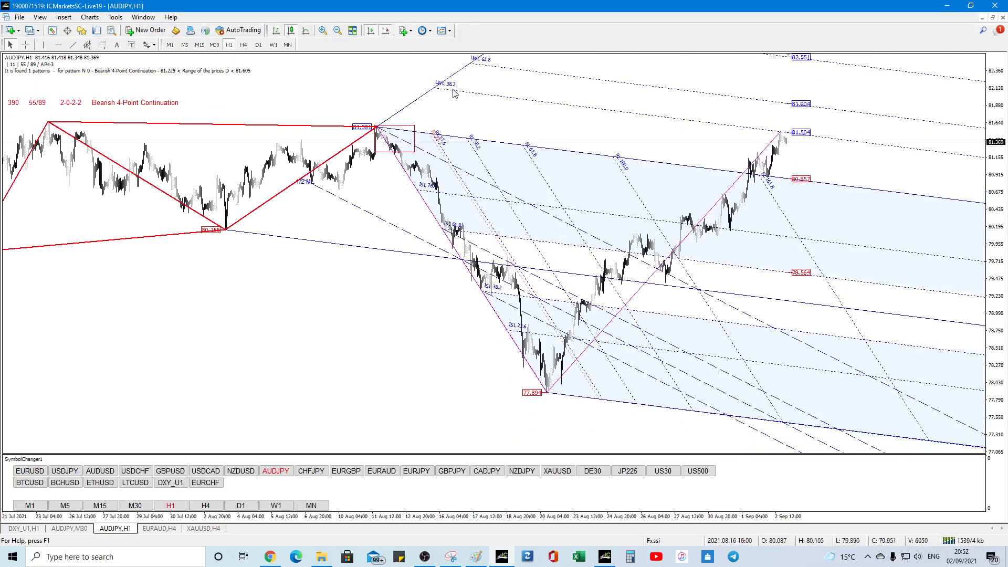
pyautogui.moveTo(401, 116)
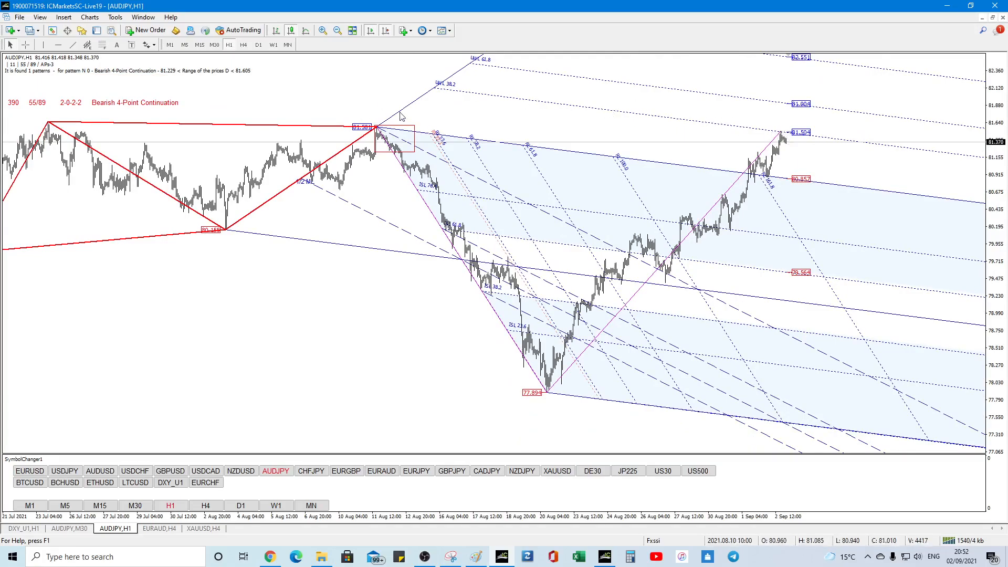
pyautogui.moveTo(794, 135)
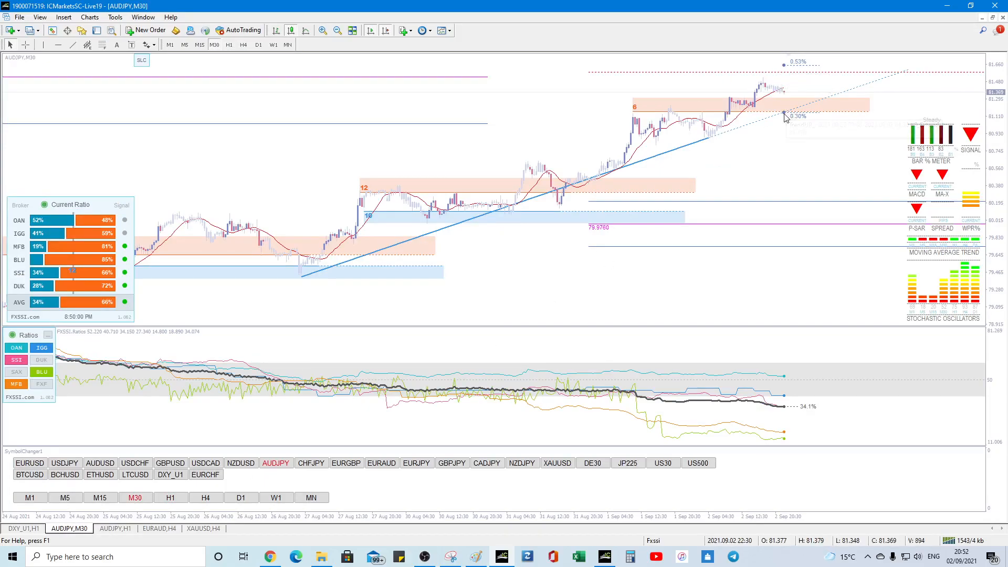
pyautogui.moveTo(709, 77)
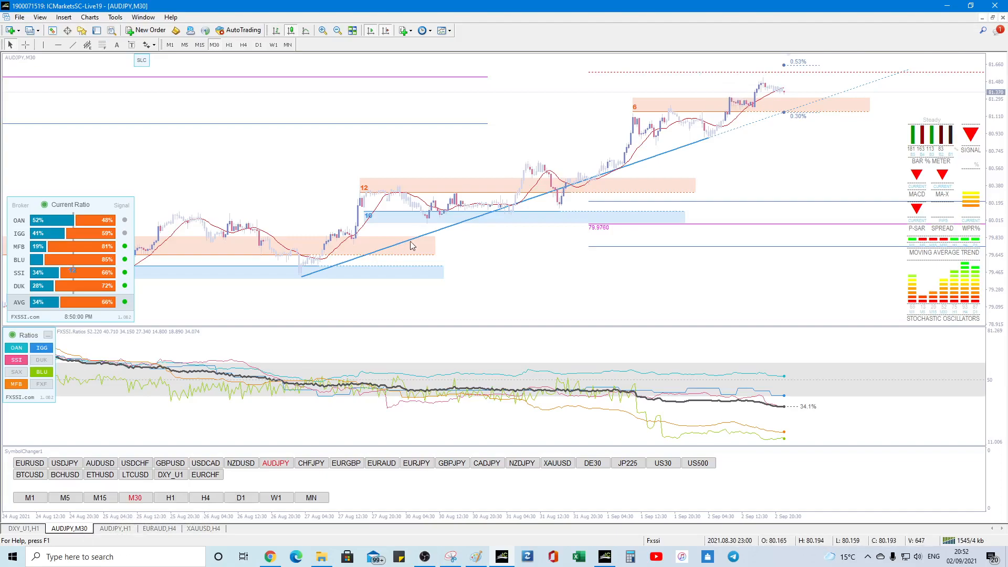
pyautogui.moveTo(958, 145)
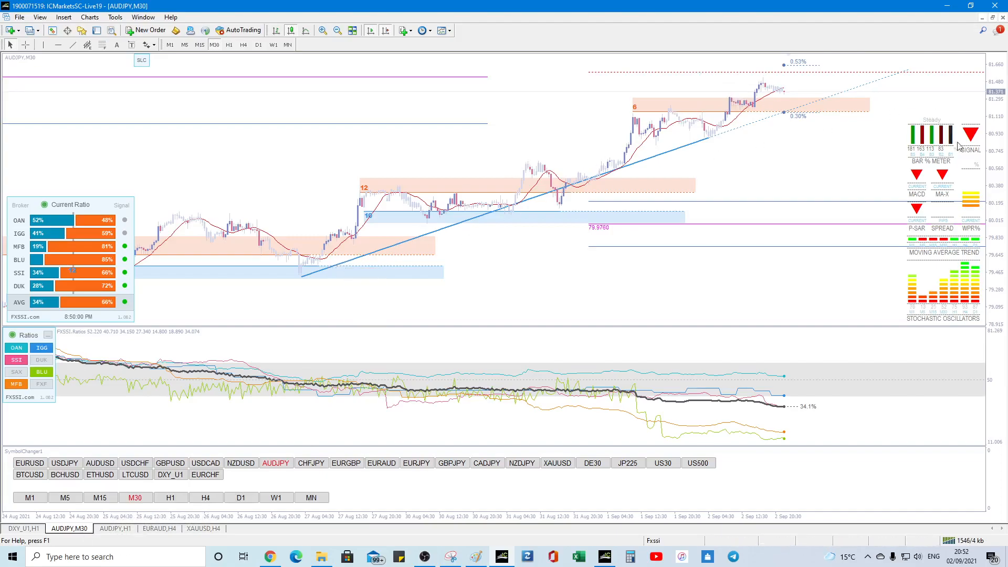
pyautogui.moveTo(114, 366)
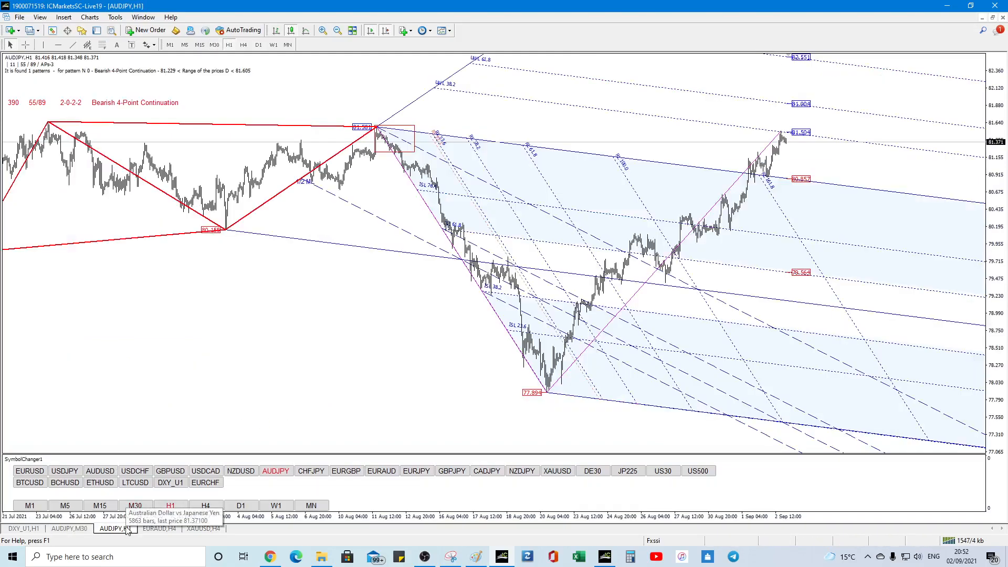
# Bring up the AUDJPY M30 sentiment chart tab.
pyautogui.click(158, 527)
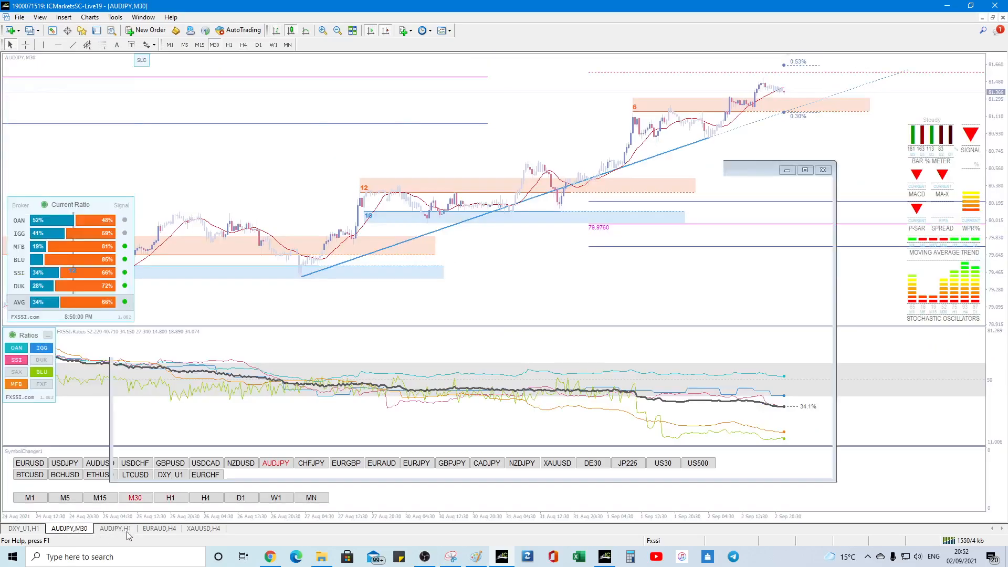
# On the EURAUD H4 chart, open the 'Symbol changer 1.1 separate' indicator settings from the Navigator.
pyautogui.click(160, 528)
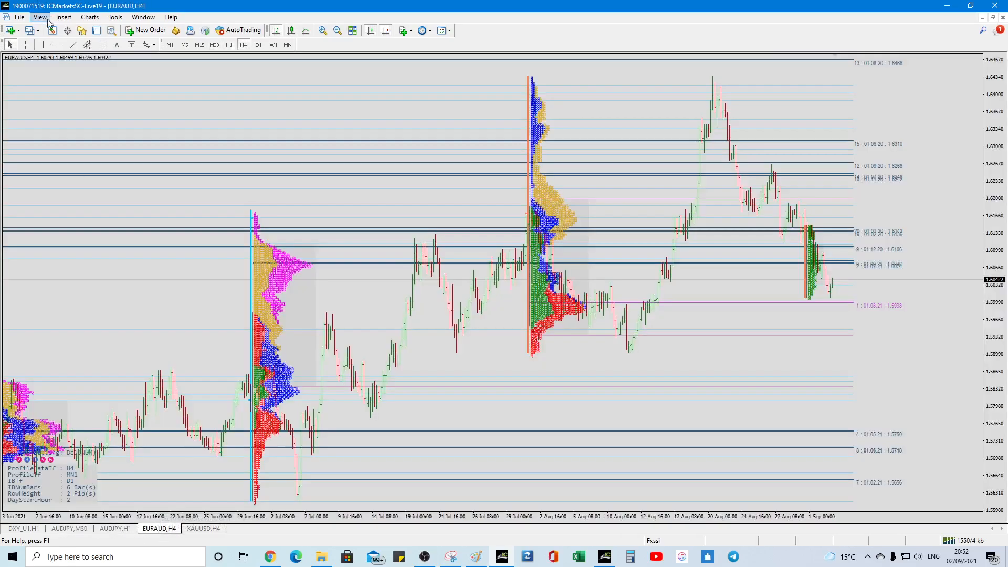
pyautogui.click(39, 17)
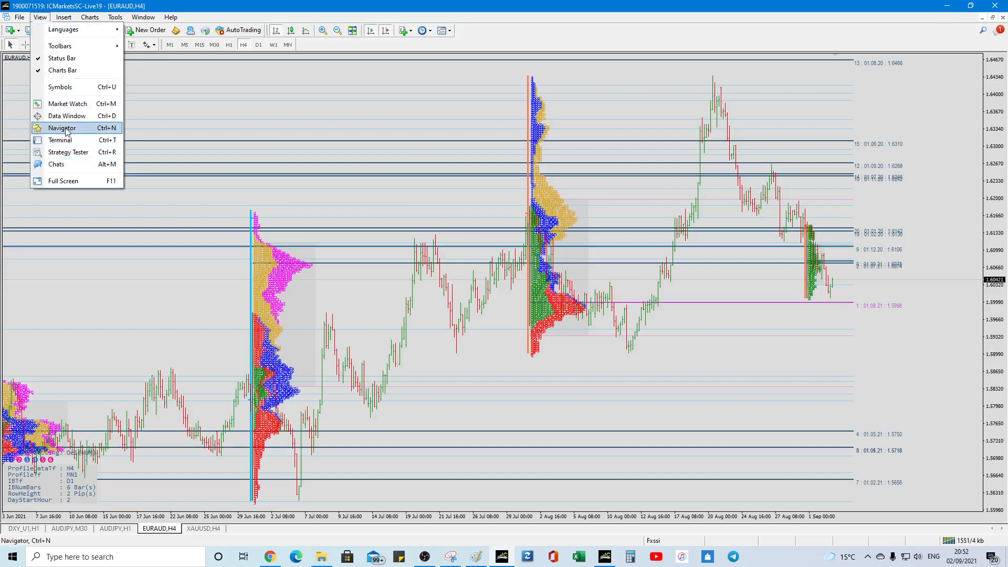
pyautogui.click(62, 127)
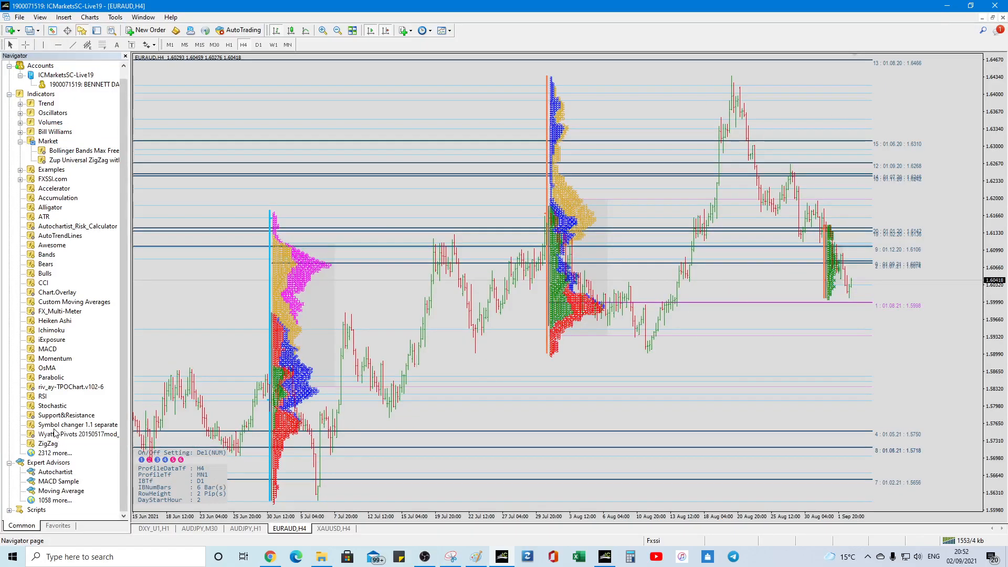
pyautogui.doubleClick(77, 424)
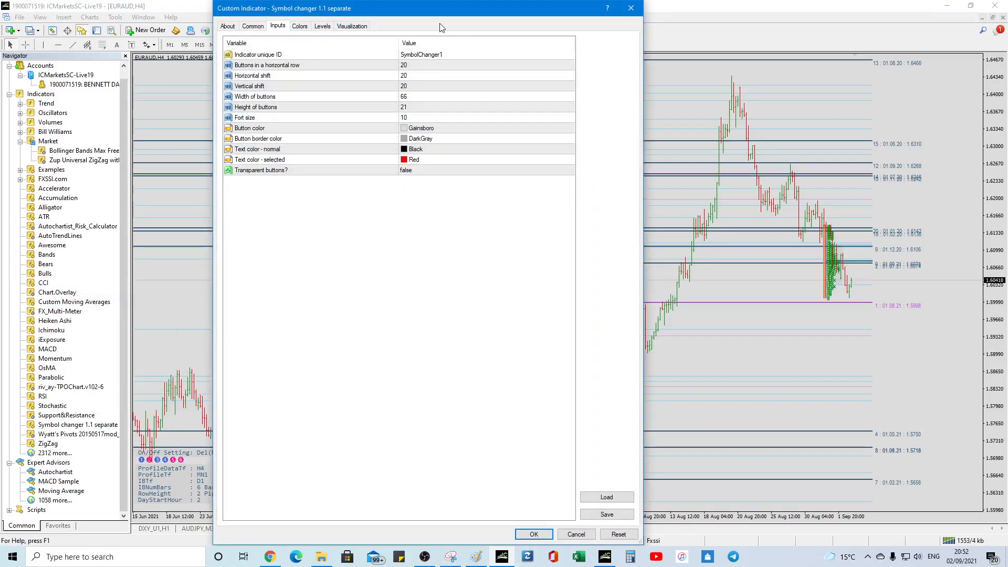
pyautogui.moveTo(392, 60)
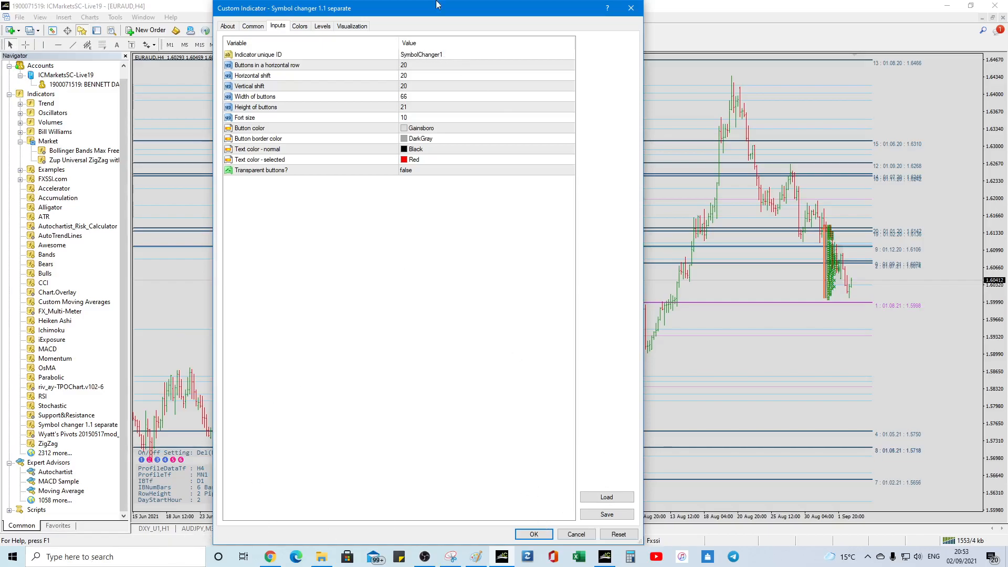
pyautogui.moveTo(476, 469)
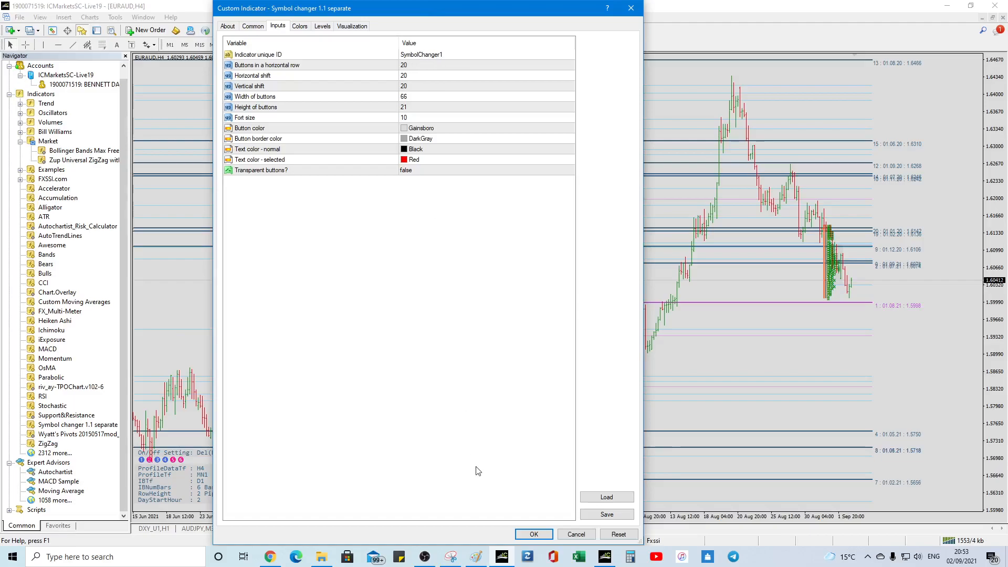
# Confirm the symbol changer, then switch the volume profile chart to AUDJPY, H1, then M30.
pyautogui.click(533, 533)
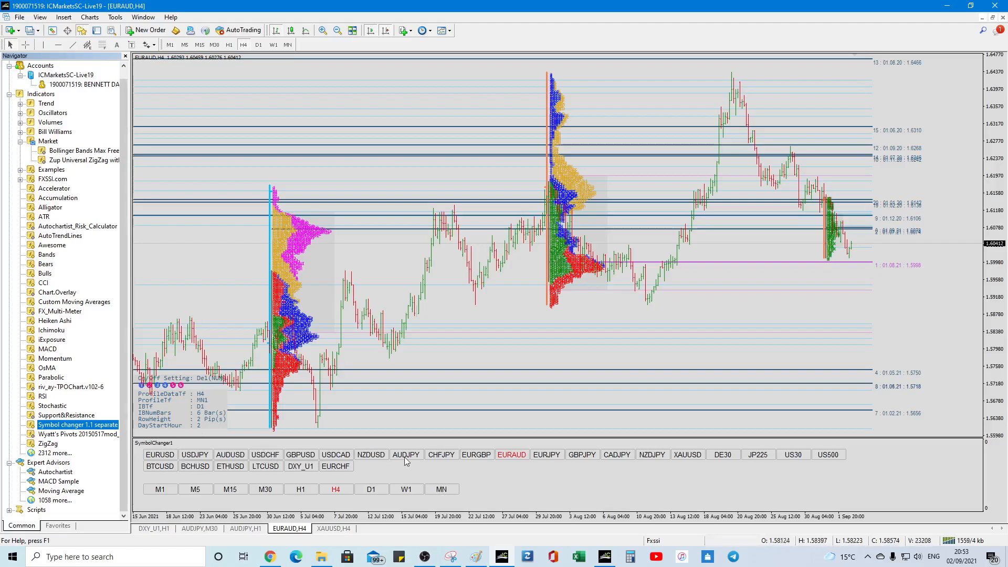
pyautogui.click(405, 454)
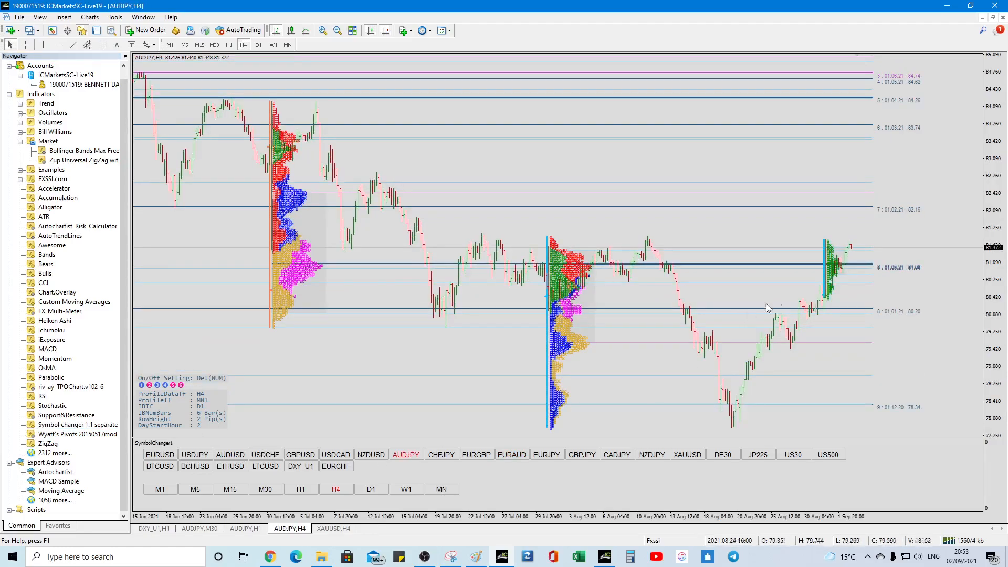
pyautogui.moveTo(873, 269)
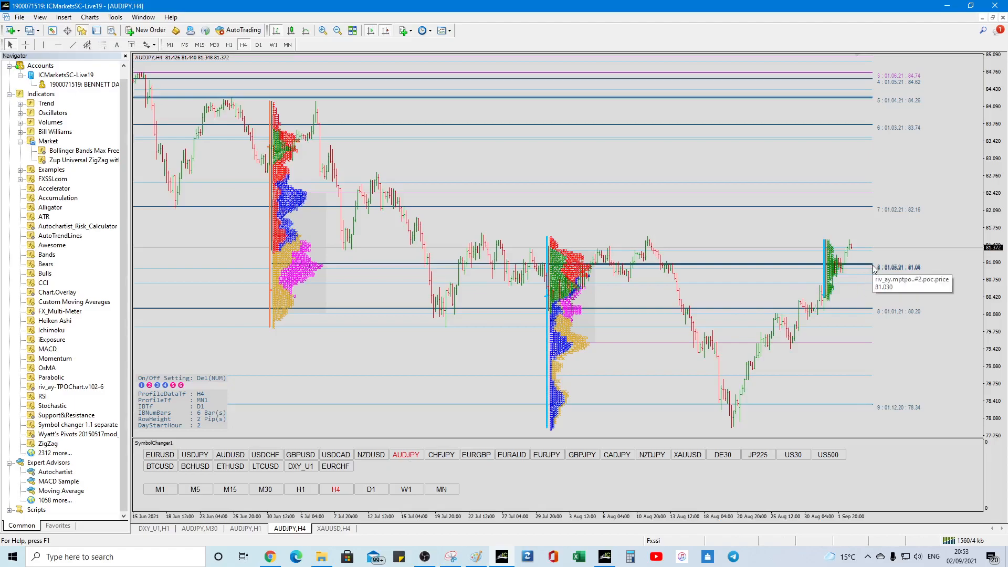
pyautogui.moveTo(867, 204)
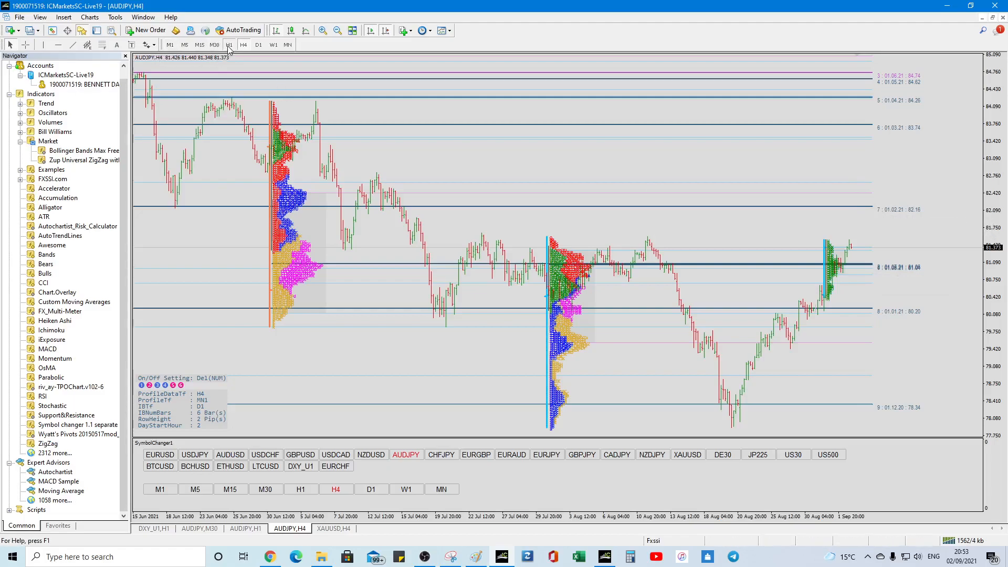
pyautogui.click(228, 44)
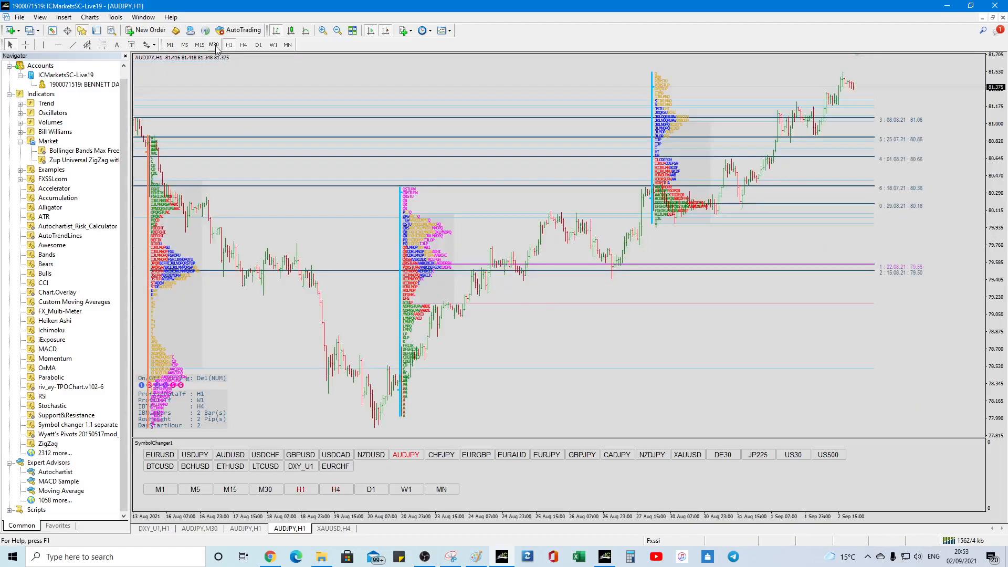
pyautogui.click(214, 44)
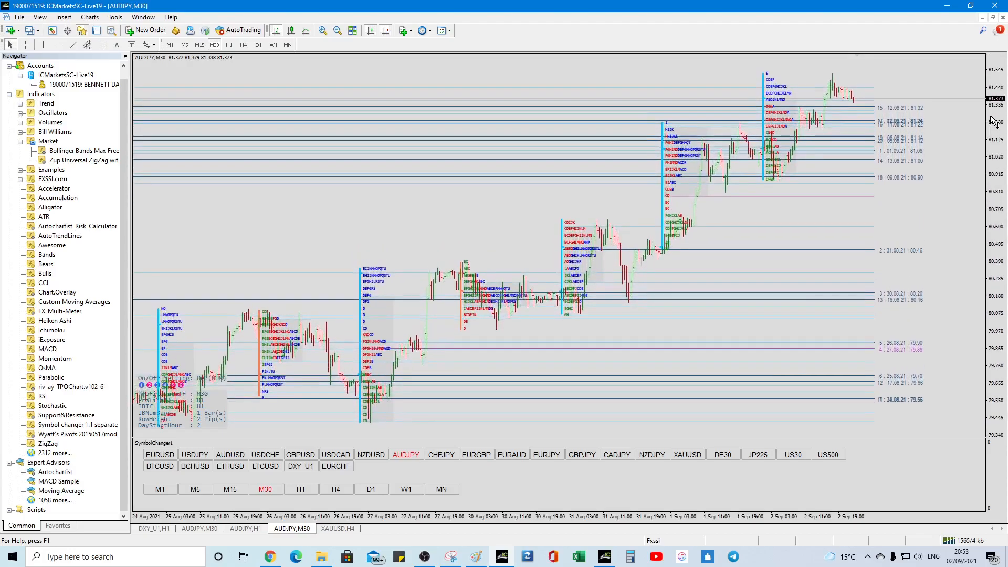
pyautogui.moveTo(916, 114)
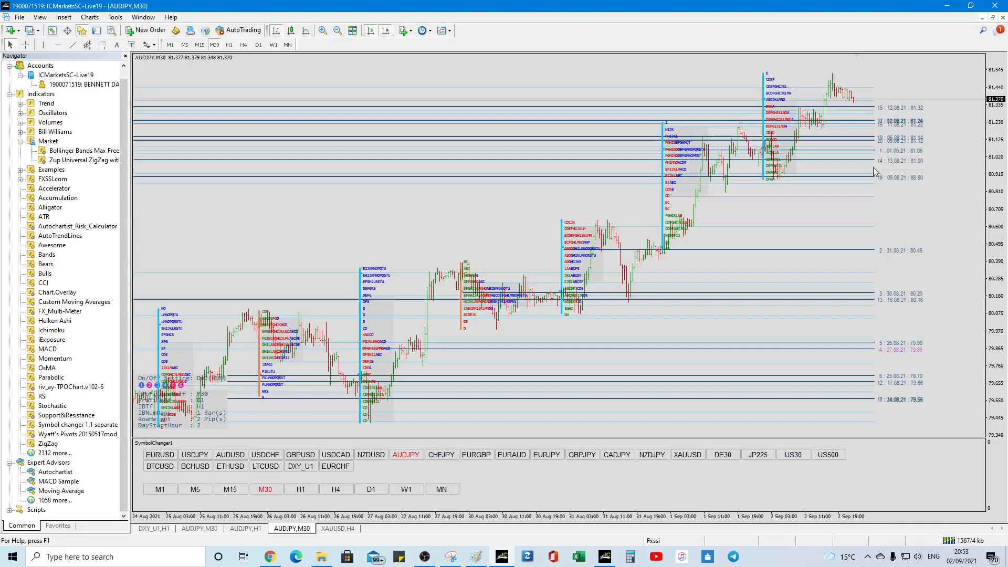
pyautogui.moveTo(715, 288)
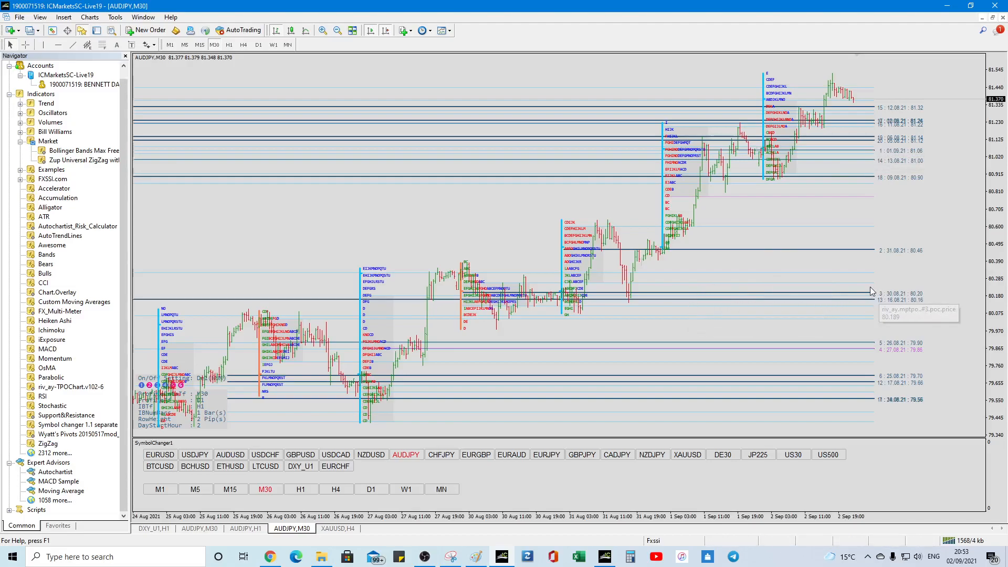
pyautogui.moveTo(758, 278)
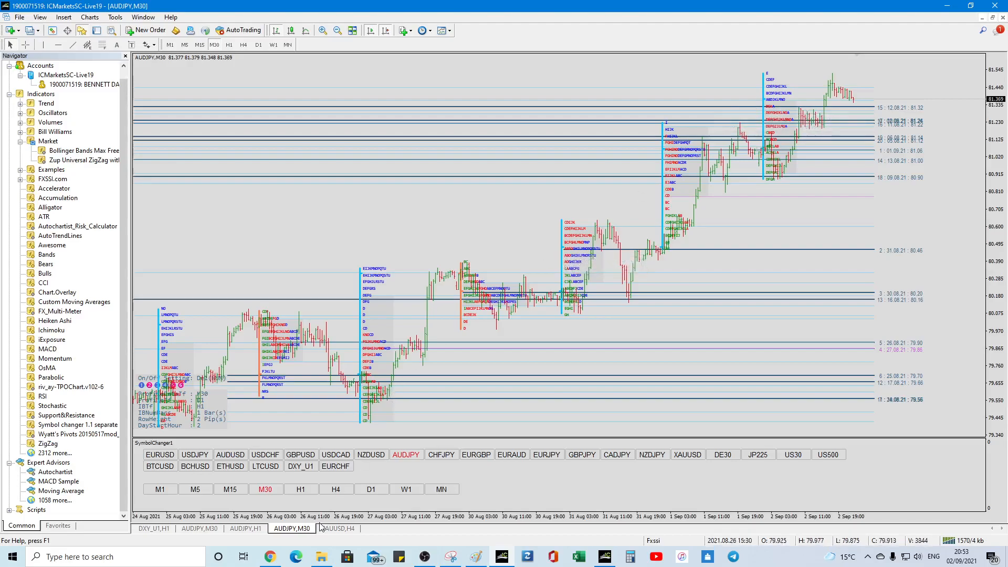
# Switch the AUDJPY M30 sentiment chart to EURUSD and close the Navigator panel.
pyautogui.click(199, 528)
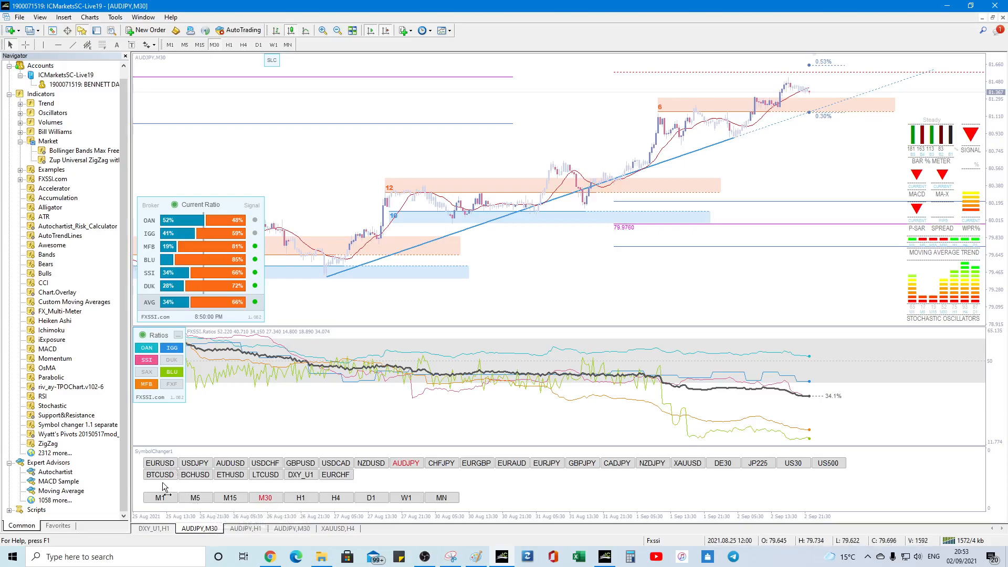
pyautogui.click(159, 463)
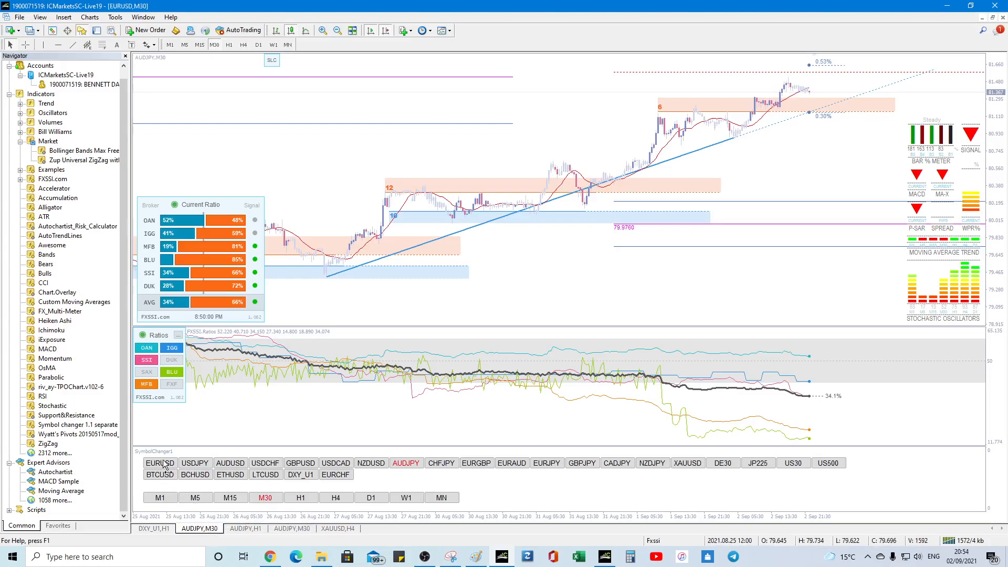
pyautogui.click(160, 463)
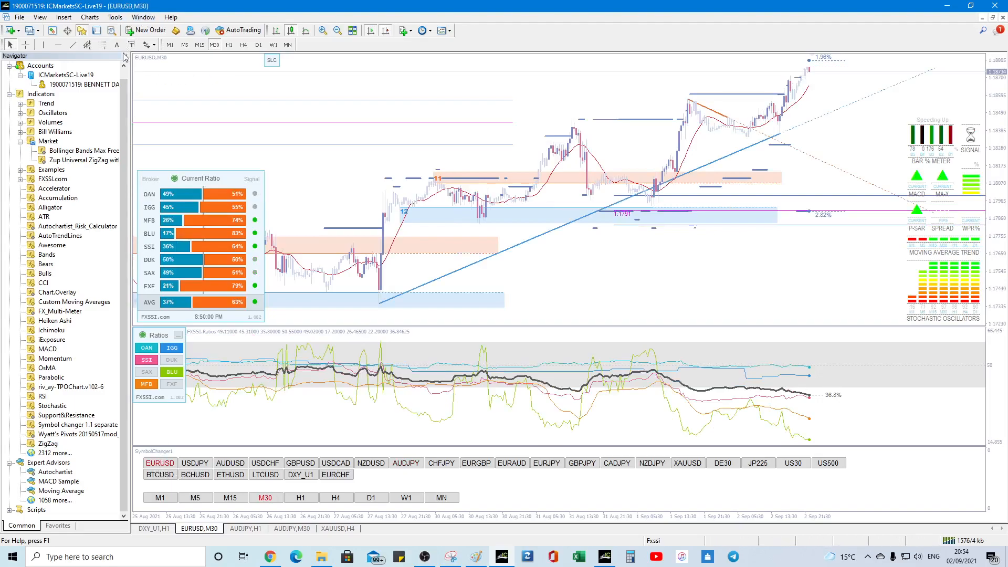
pyautogui.click(124, 55)
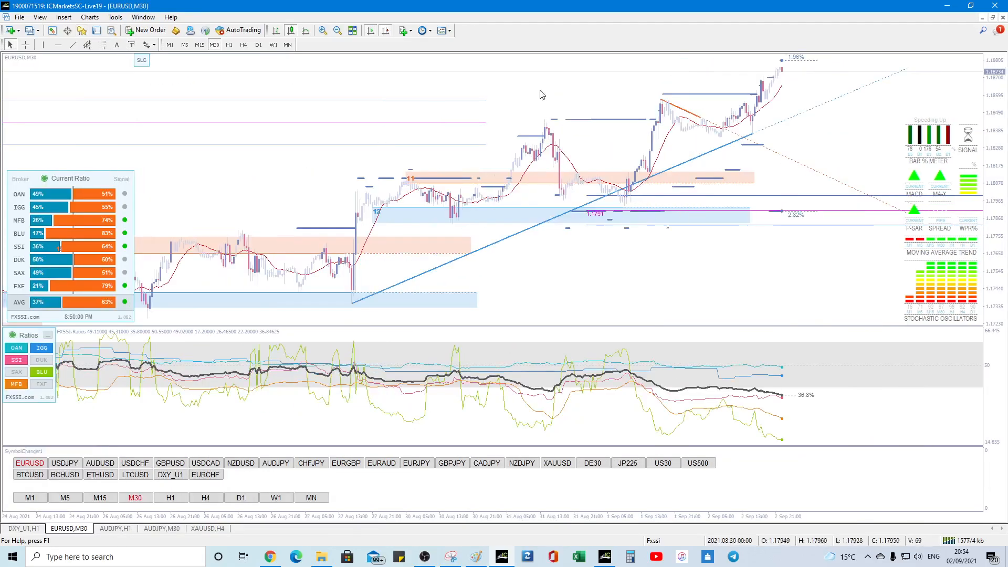
pyautogui.moveTo(779, 64)
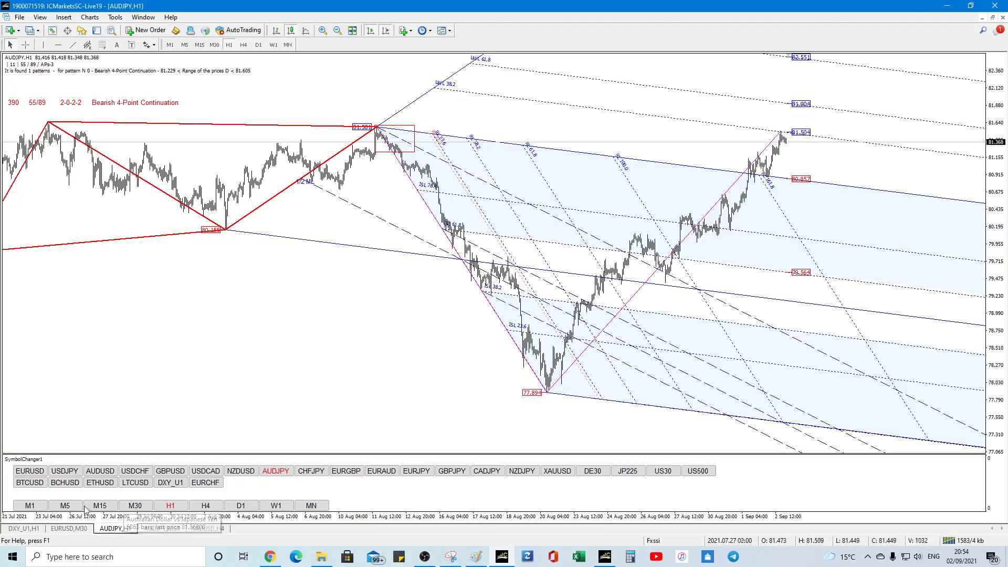
# Switch the hourly pitchfork chart to EURUSD with the symbol changer button.
pyautogui.click(29, 471)
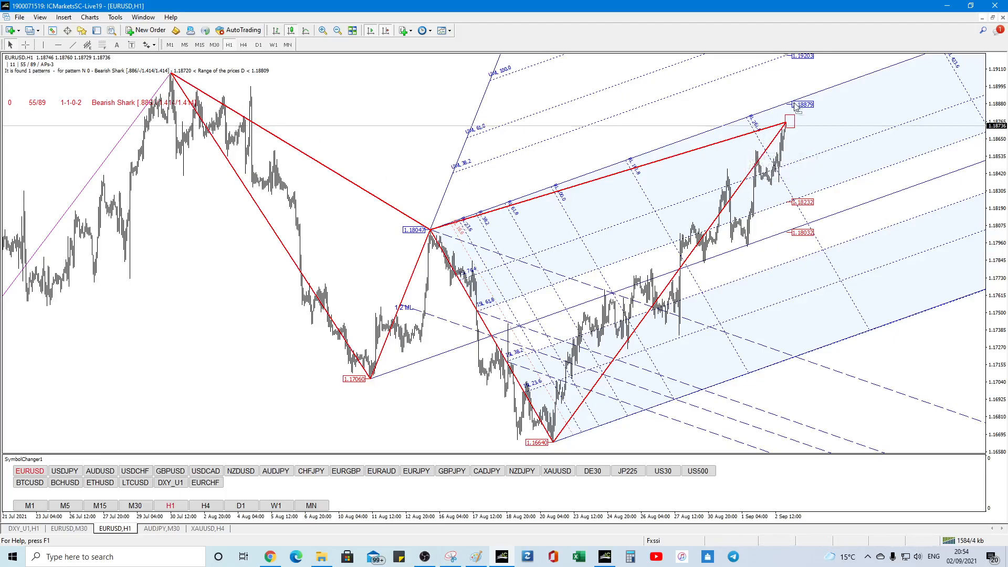
pyautogui.moveTo(805, 109)
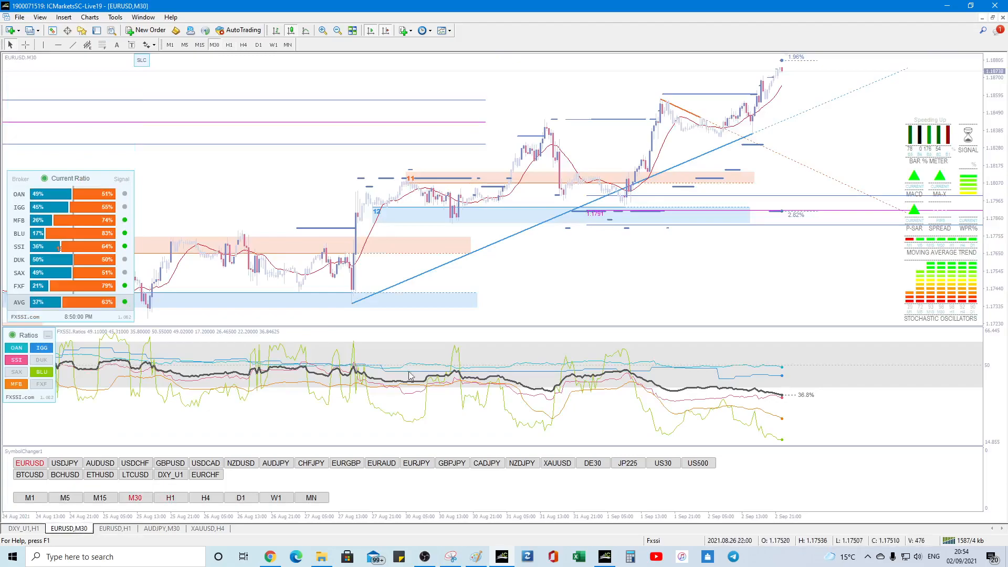
pyautogui.moveTo(788, 60)
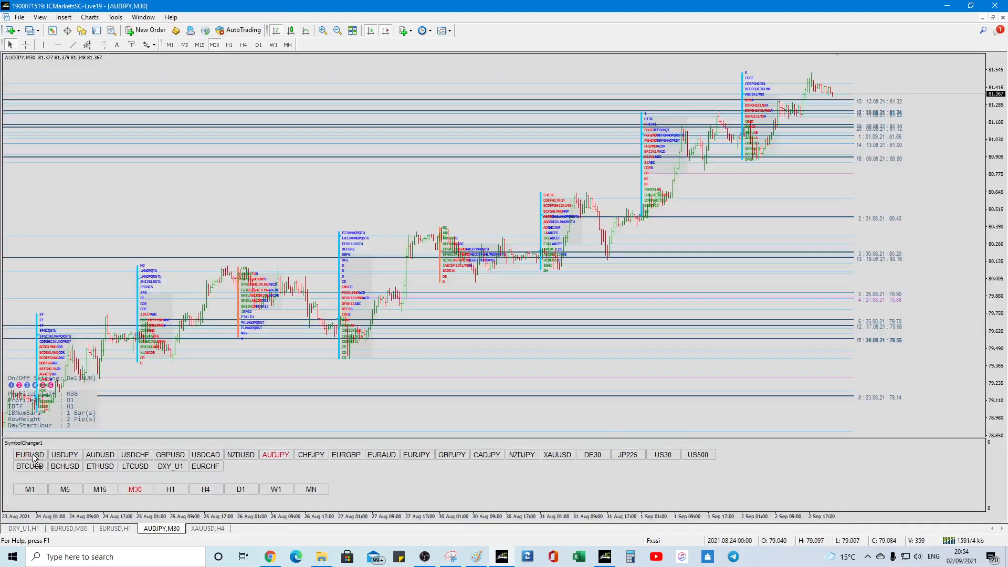
# Switch the profile chart to EURUSD on the H4 timeframe.
pyautogui.click(28, 454)
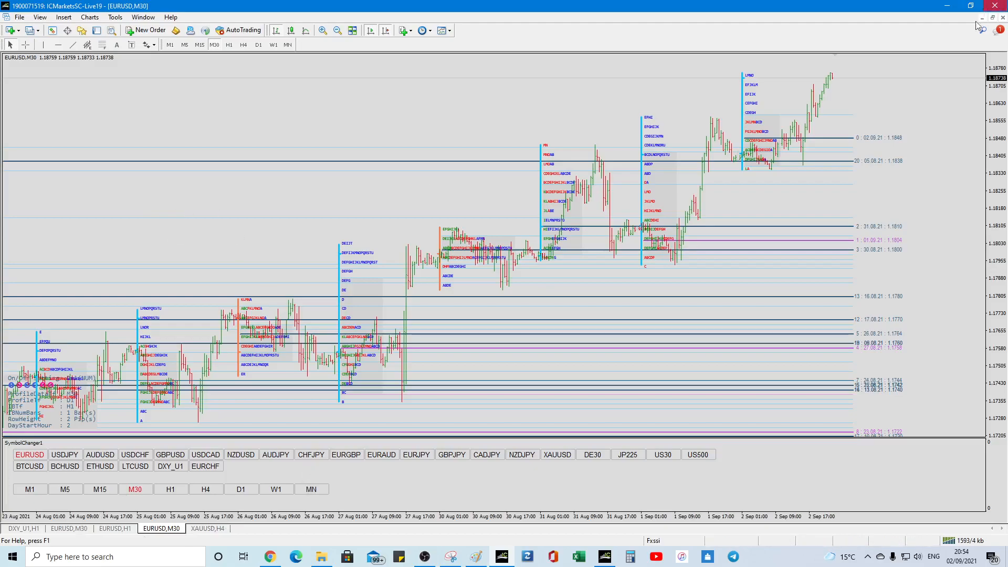
pyautogui.moveTo(977, 137)
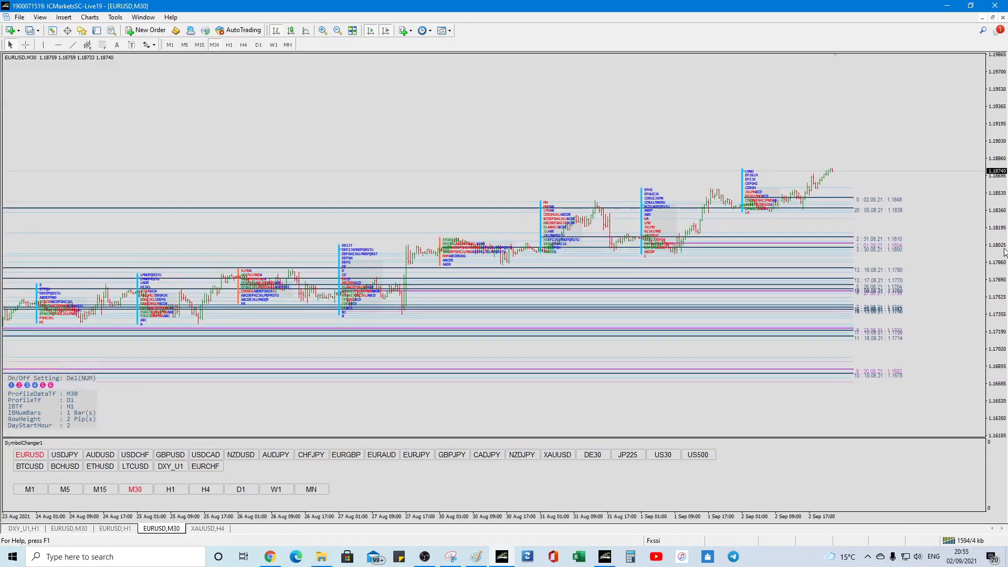
pyautogui.moveTo(243, 44)
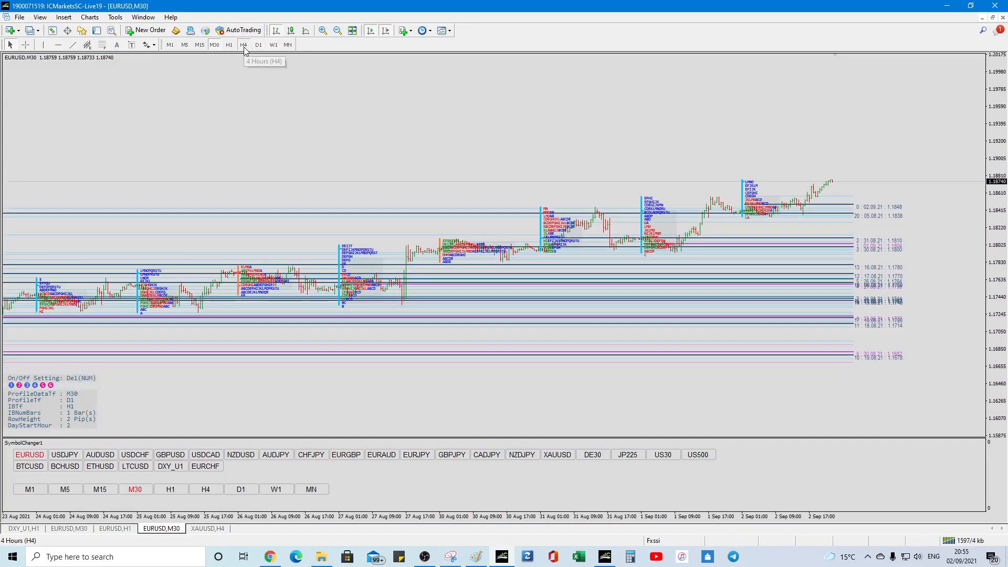
pyautogui.click(243, 44)
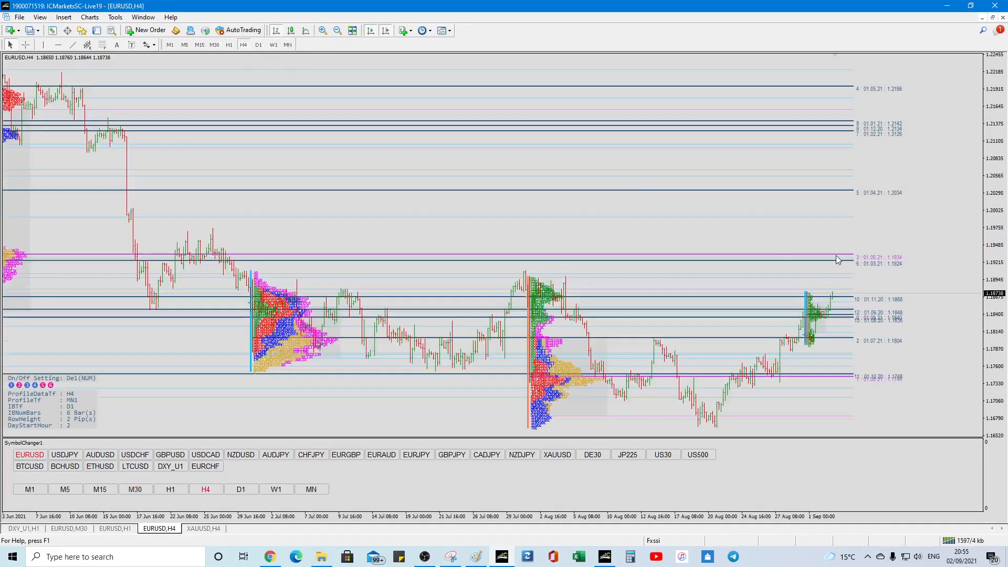
pyautogui.moveTo(842, 263)
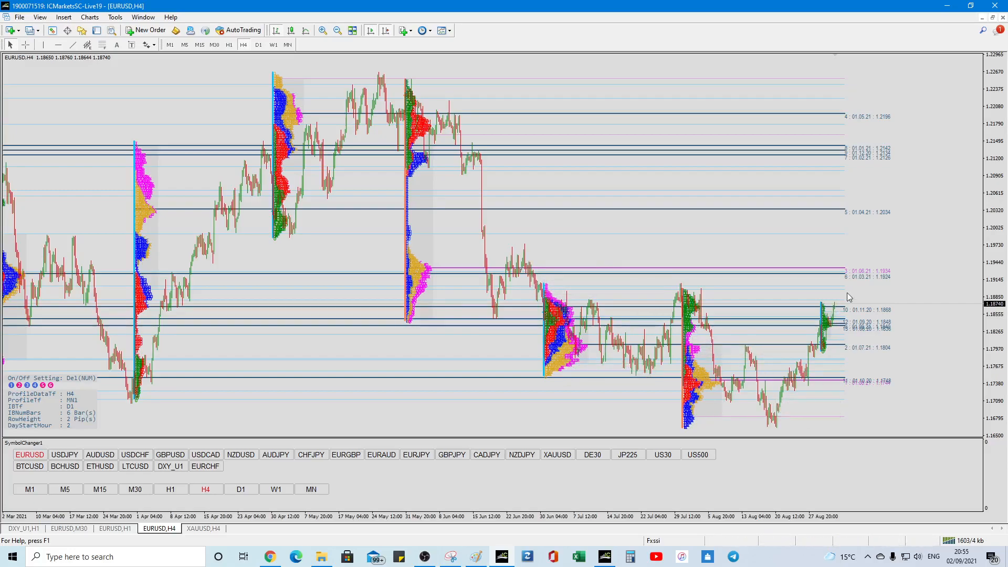
pyautogui.moveTo(843, 271)
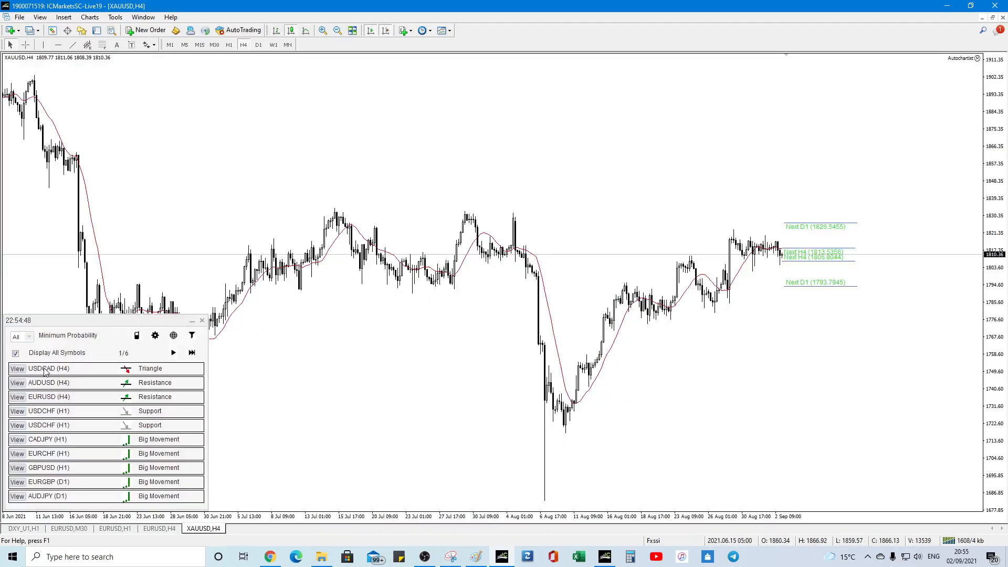
# View the USDCAD H4 triangle pattern from Autochartist, then return to the EURUSD sentiment chart.
pyautogui.click(17, 369)
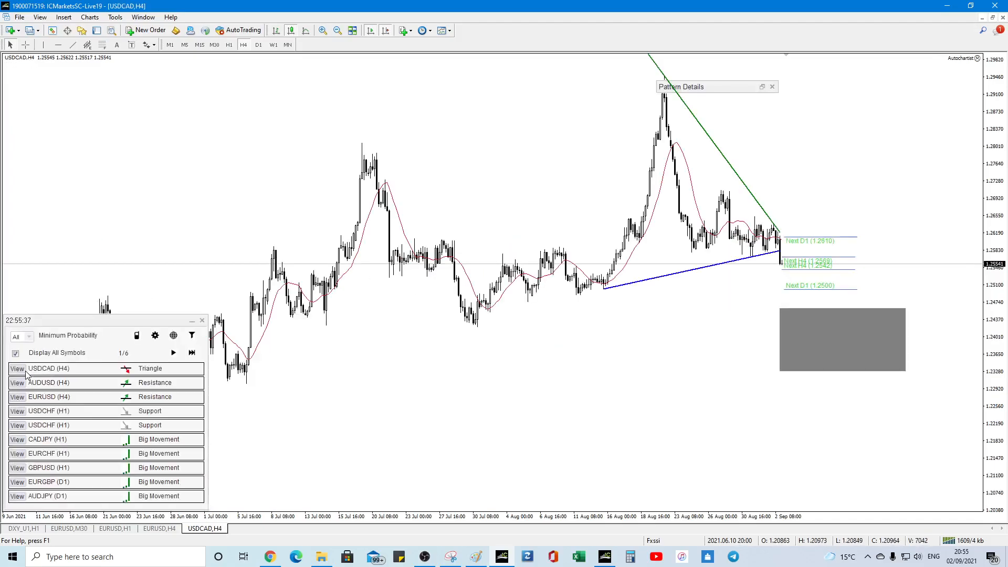
pyautogui.moveTo(24, 382)
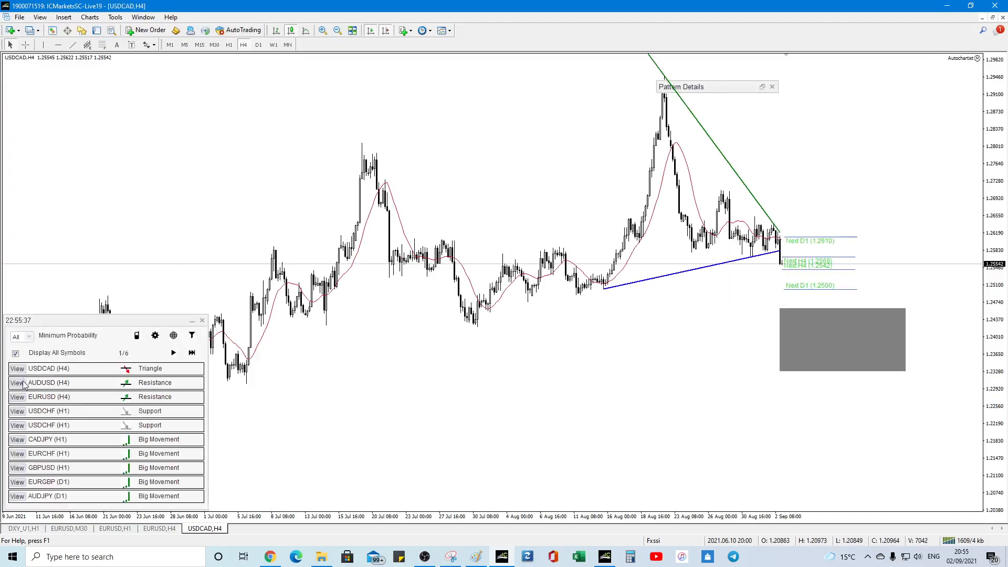
pyautogui.moveTo(40, 379)
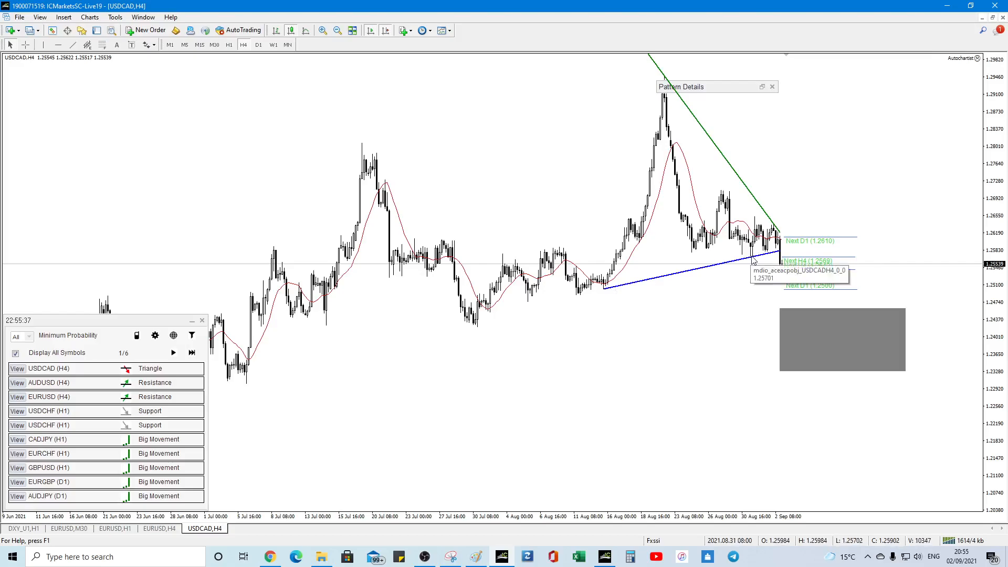
pyautogui.moveTo(791, 289)
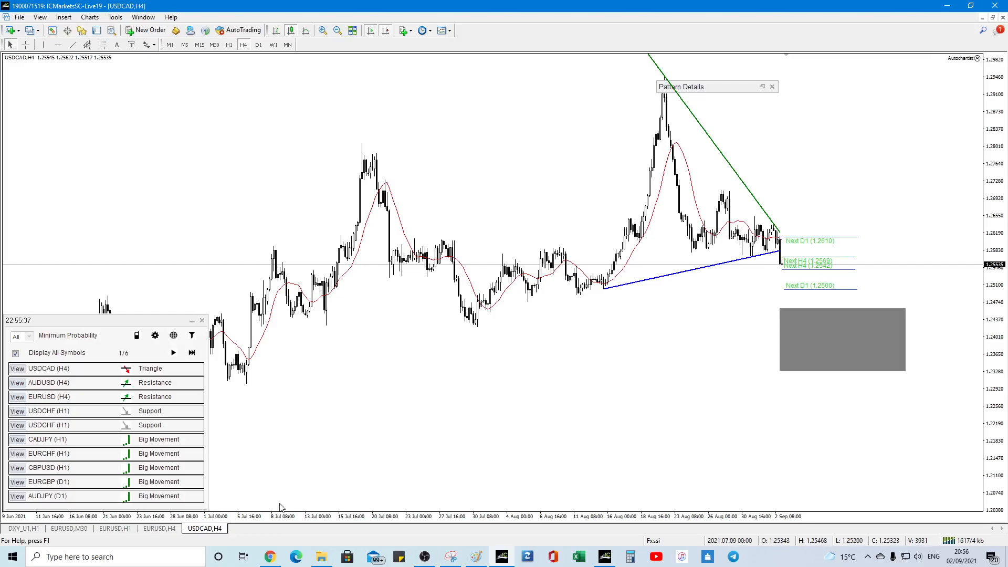
pyautogui.click(114, 528)
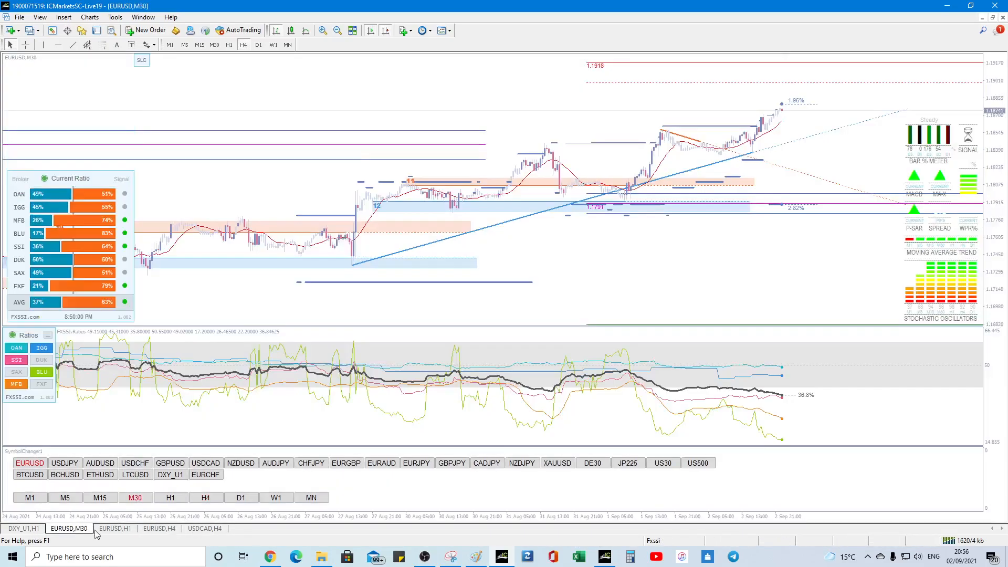
pyautogui.click(114, 528)
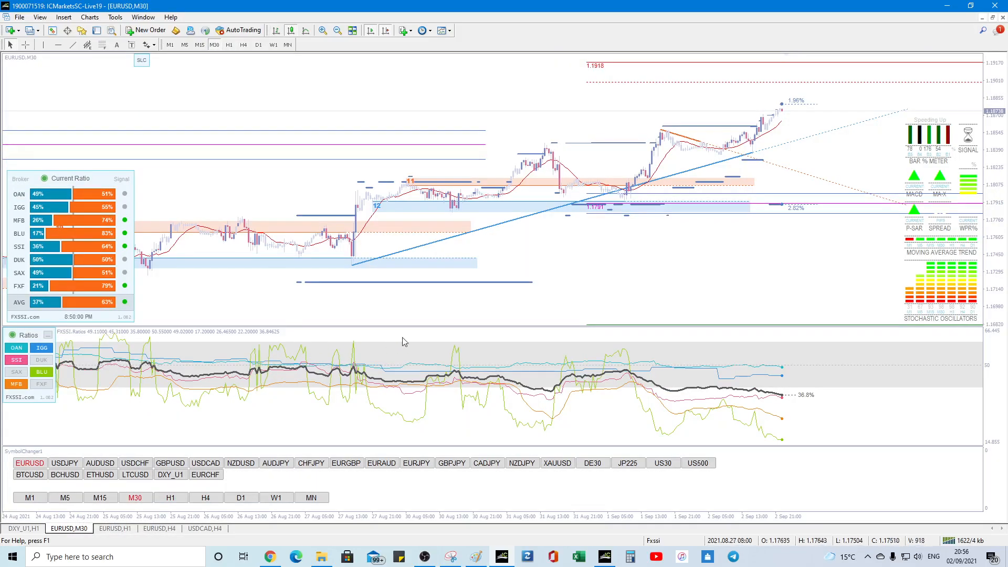
pyautogui.click(114, 528)
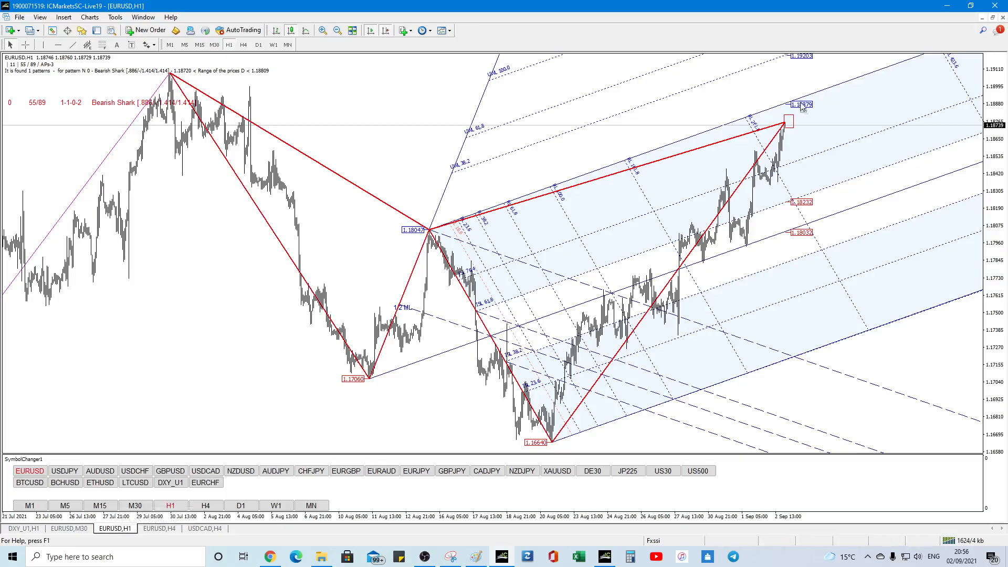
pyautogui.click(158, 527)
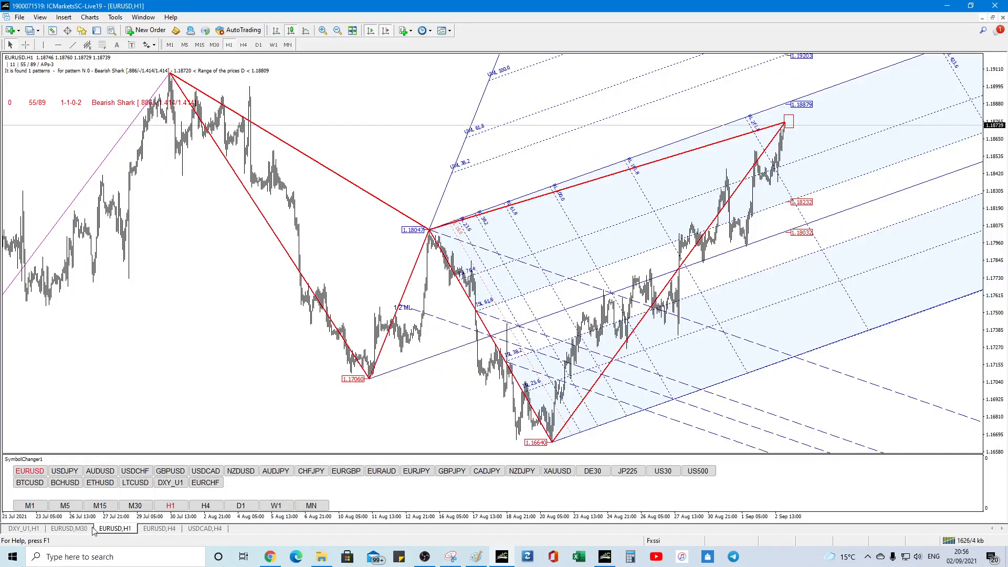
pyautogui.click(135, 498)
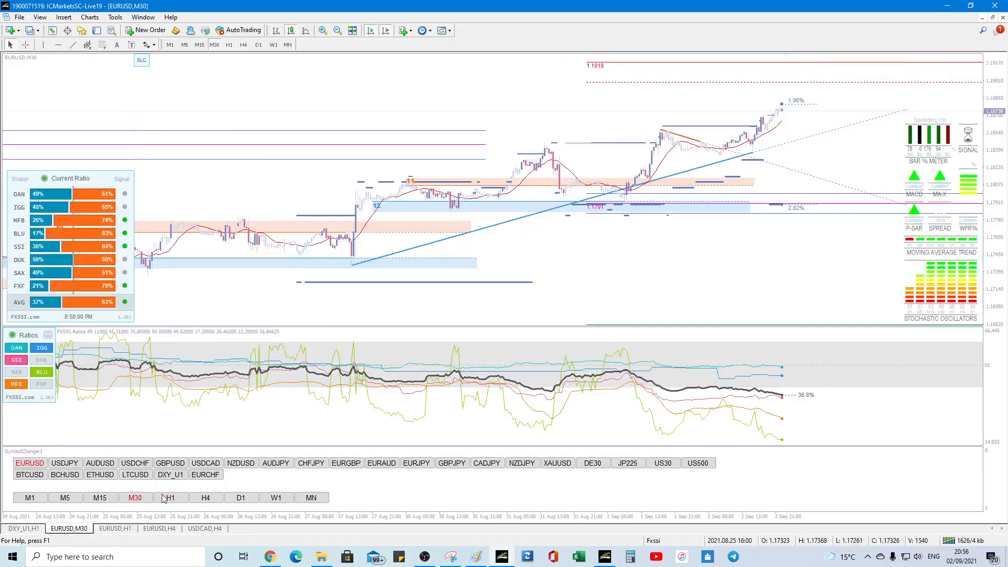
pyautogui.moveTo(390, 490)
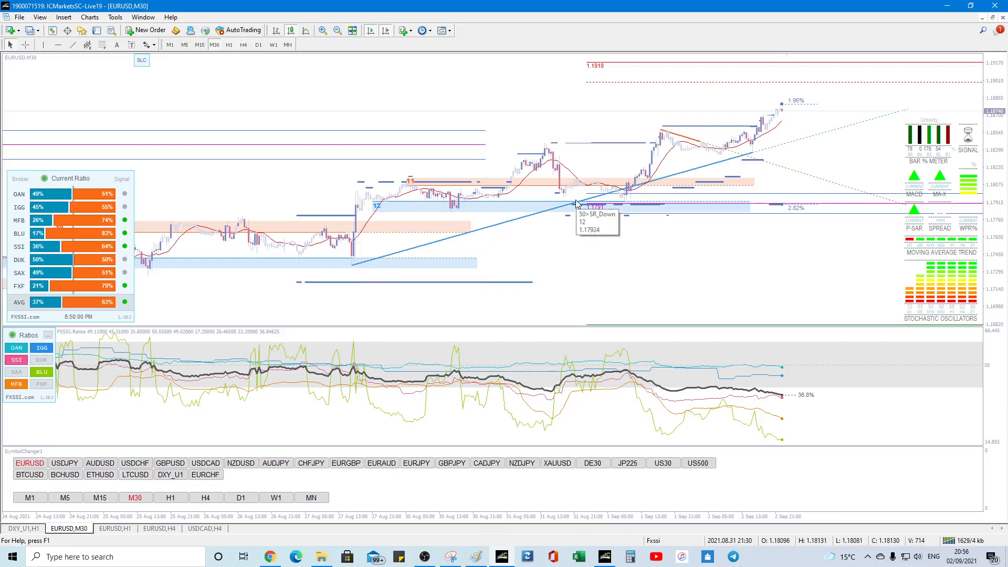
pyautogui.moveTo(260, 510)
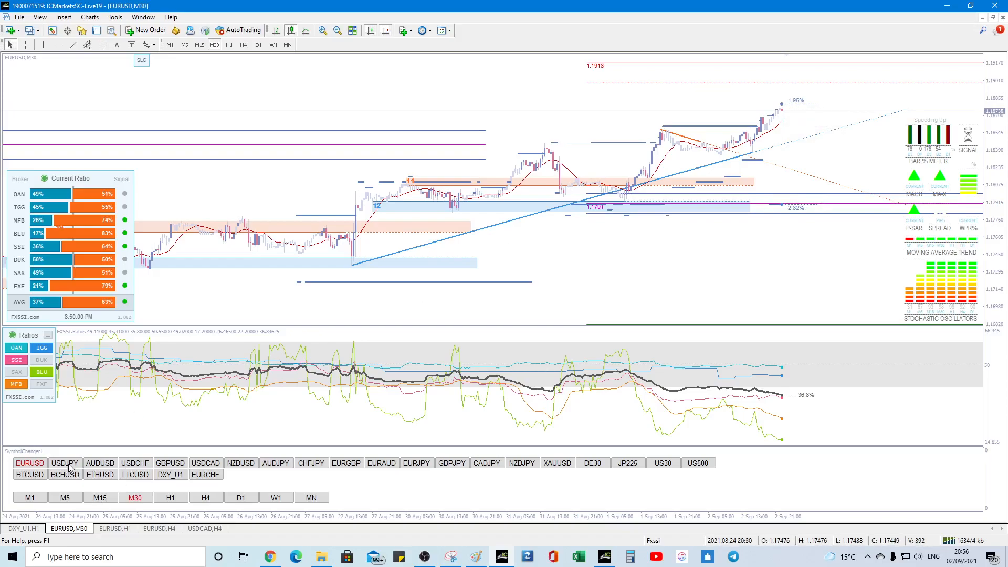
pyautogui.moveTo(800, 128)
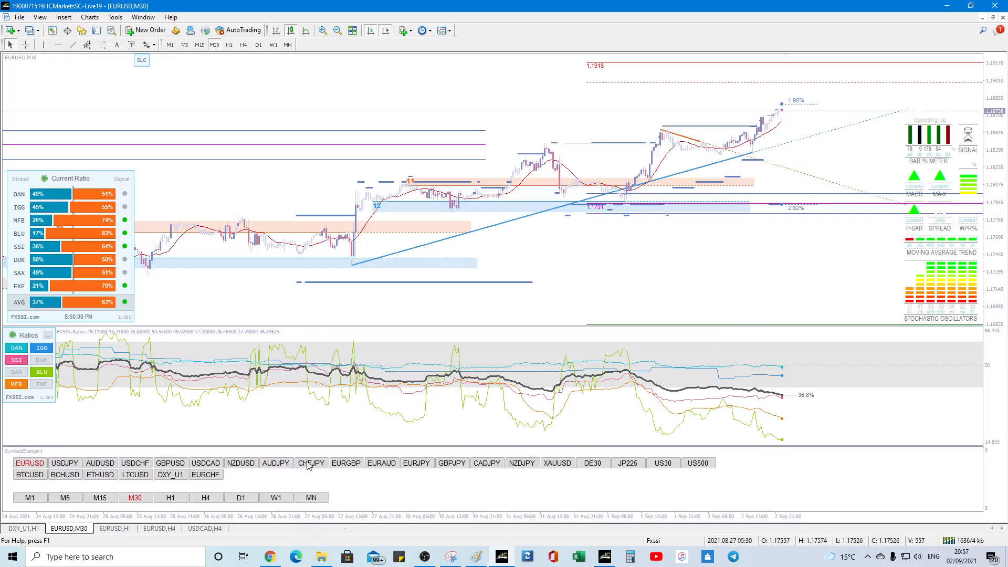
pyautogui.click(229, 44)
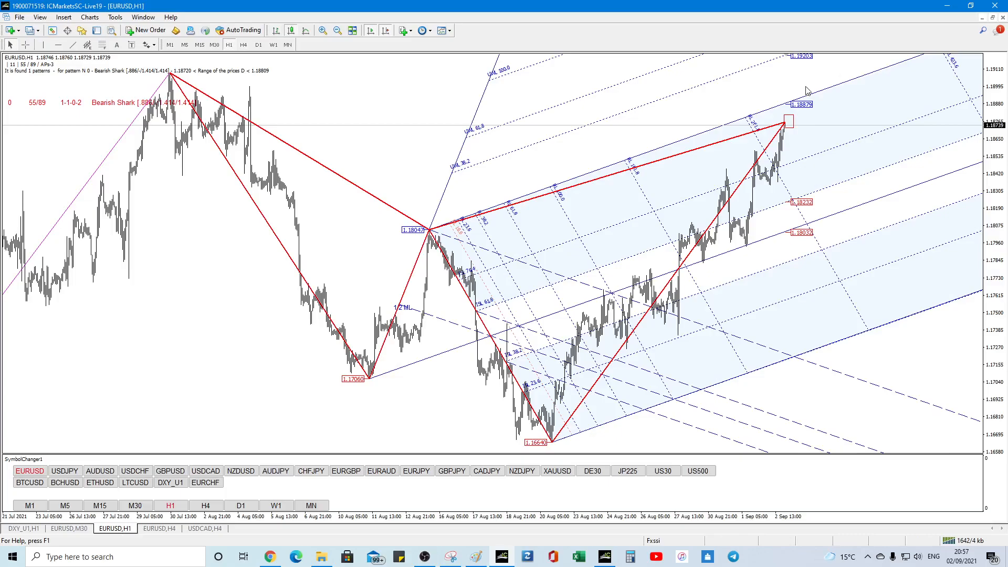
pyautogui.moveTo(807, 90)
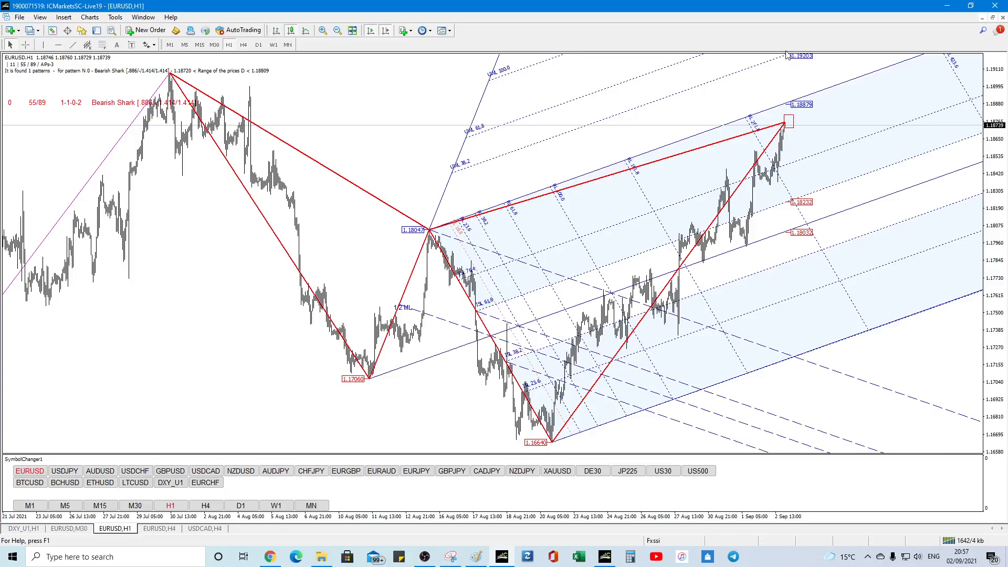